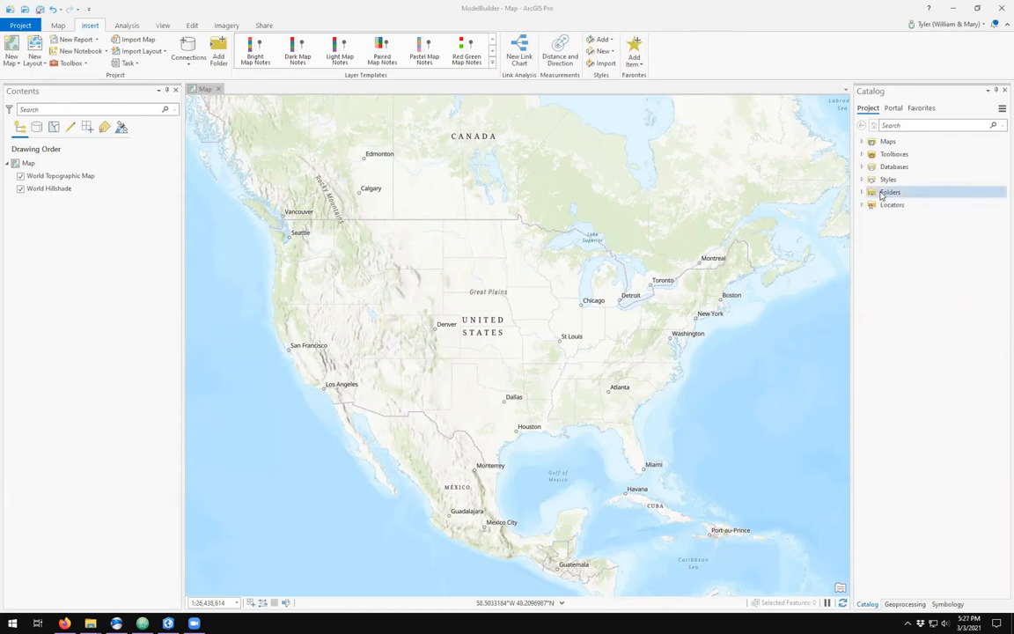
Step: Add a folder connection to C:\Workspace in the Catalog pane
{"action": "left_click", "coordinate": [863, 192]}
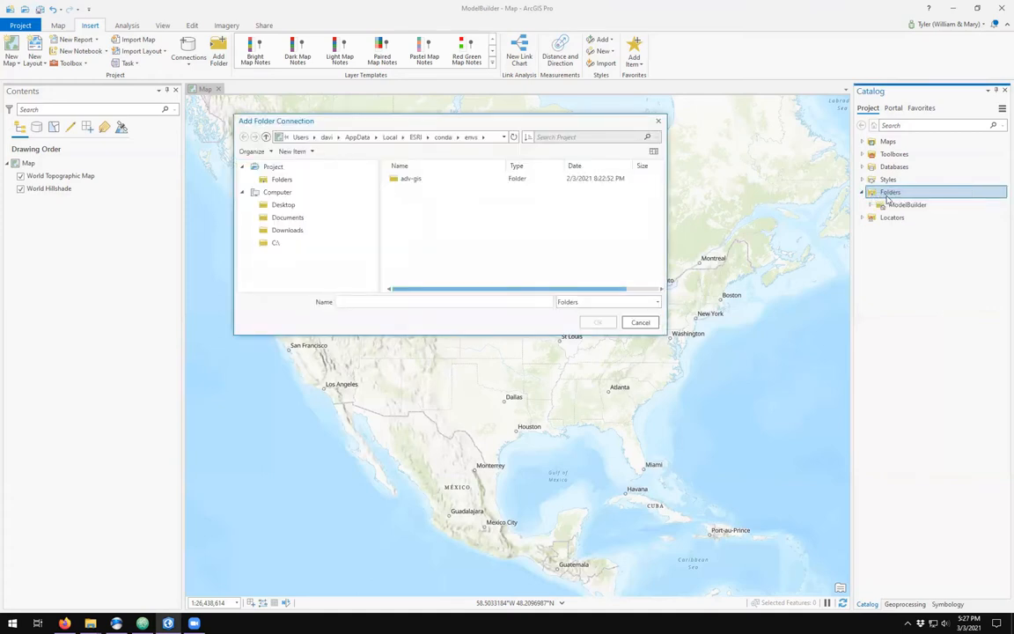
{"action": "left_click", "coordinate": [274, 243]}
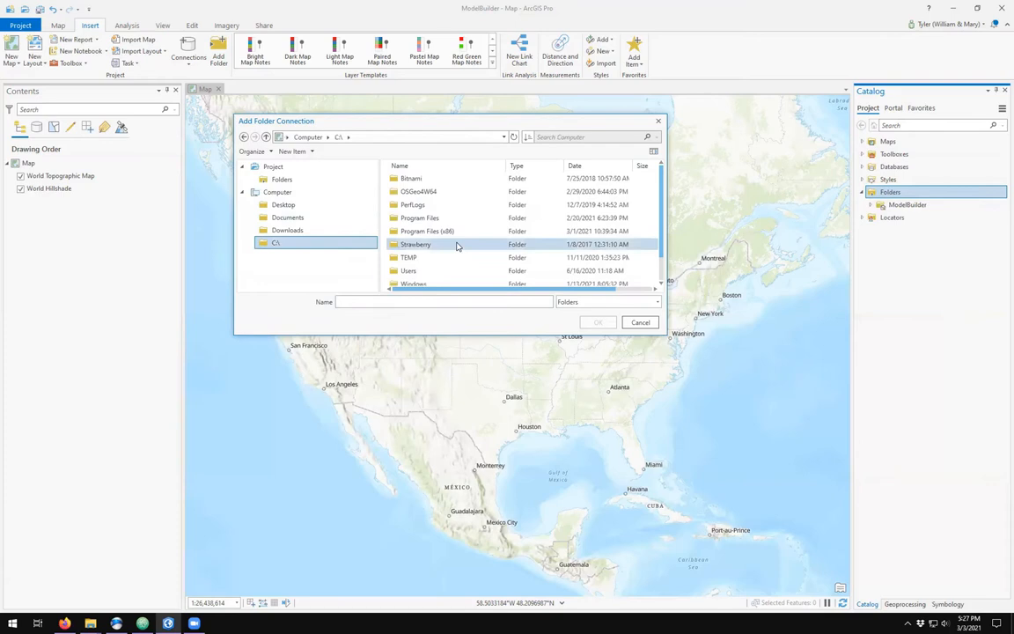
{"action": "left_click", "coordinate": [416, 271]}
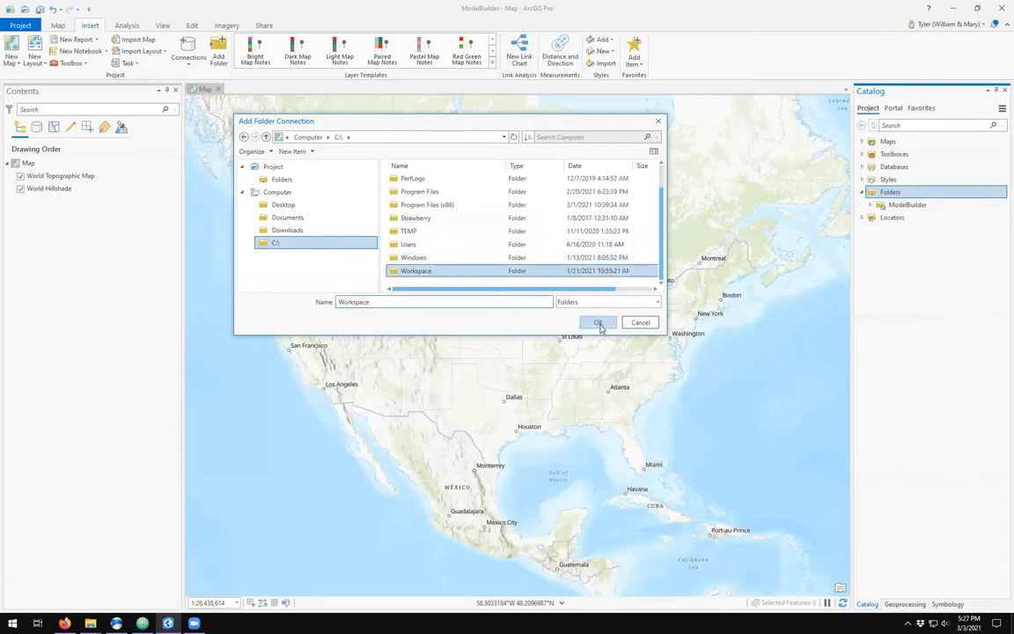
{"action": "left_click", "coordinate": [599, 322]}
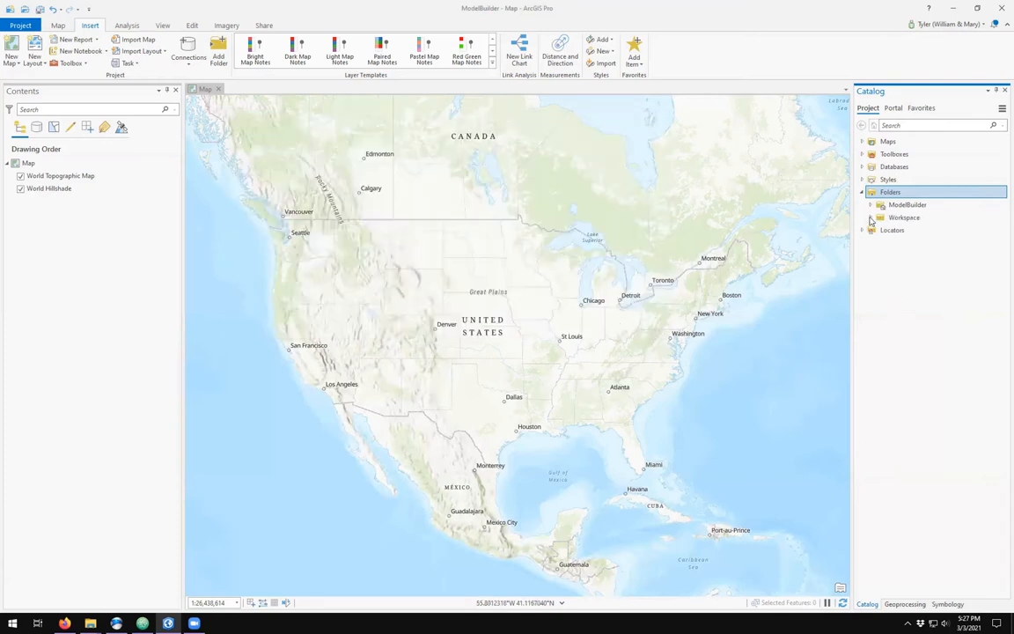
Step: Expand Workspace and its data folder to reveal napa.dem
{"action": "left_click", "coordinate": [869, 219]}
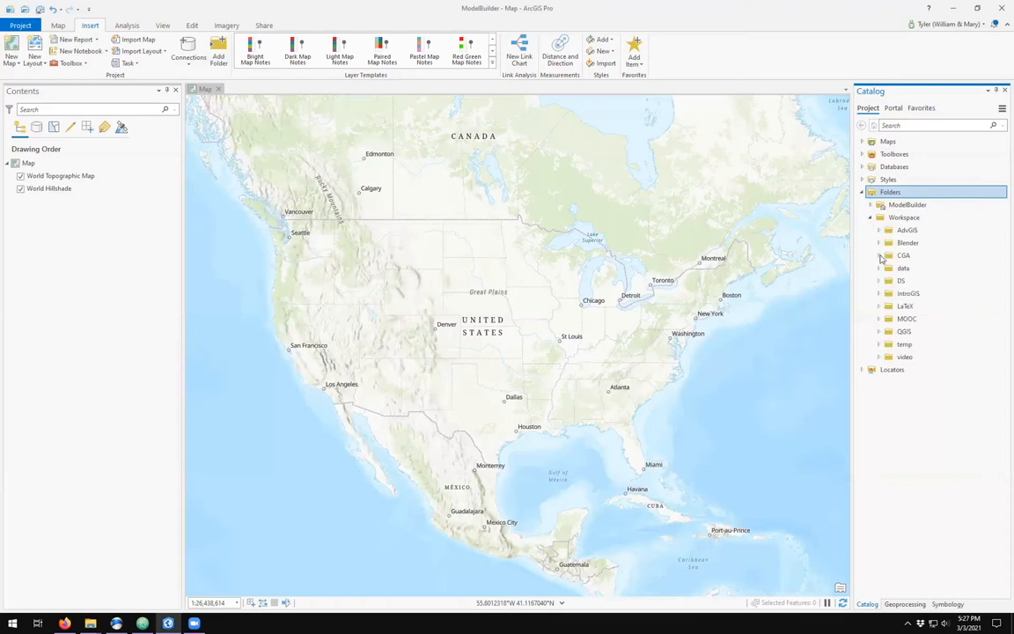
{"action": "left_click", "coordinate": [879, 267]}
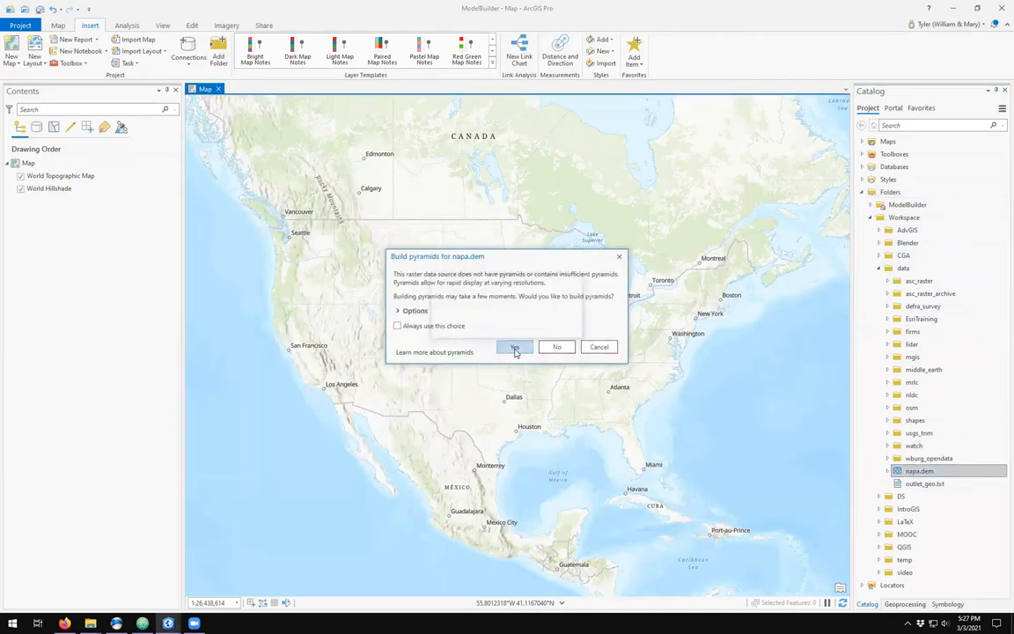
Step: Answer the Build Pyramids prompt so napa.dem appears on the map
{"action": "left_click", "coordinate": [514, 345]}
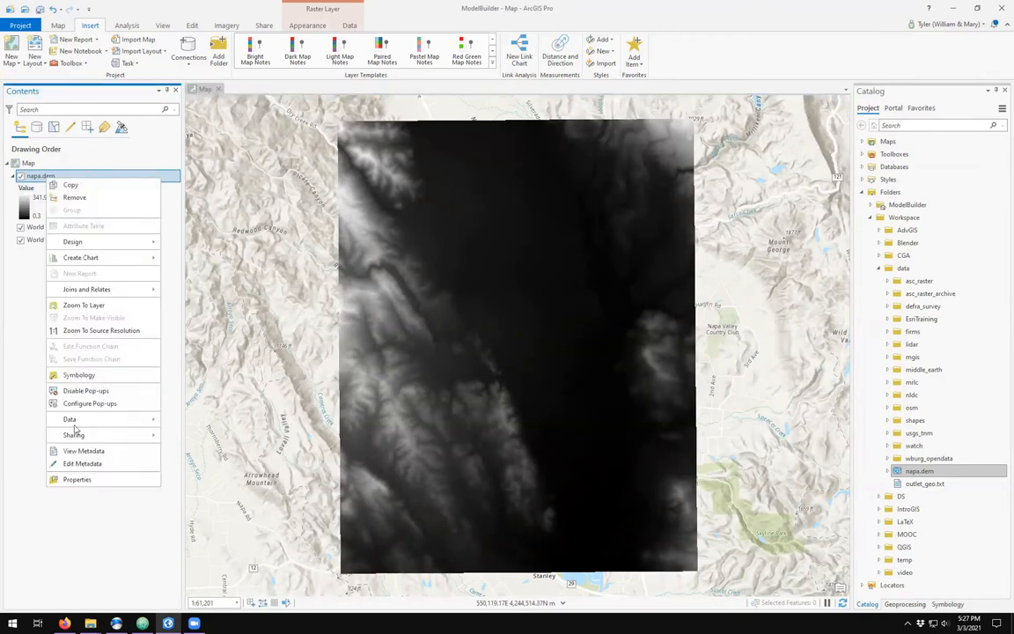
{"action": "left_click", "coordinate": [77, 479]}
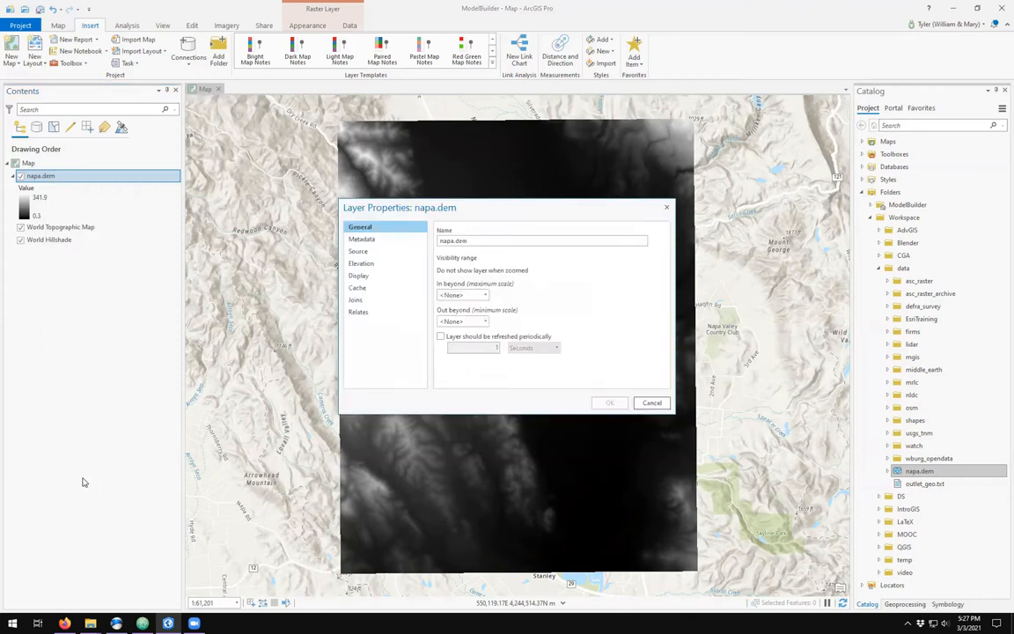
{"action": "left_click", "coordinate": [359, 250]}
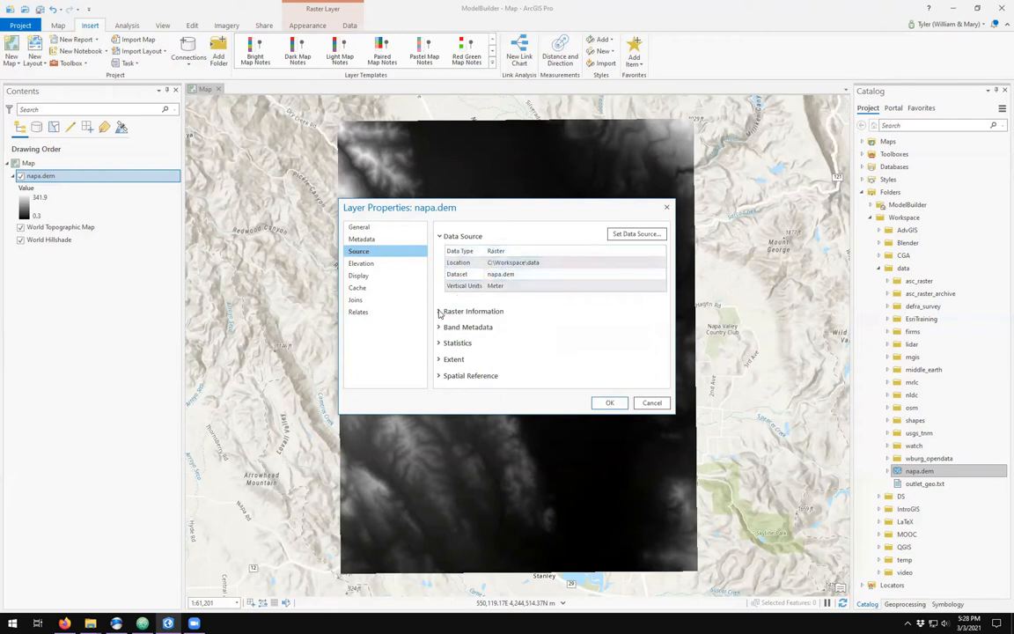
{"action": "left_click", "coordinate": [440, 310]}
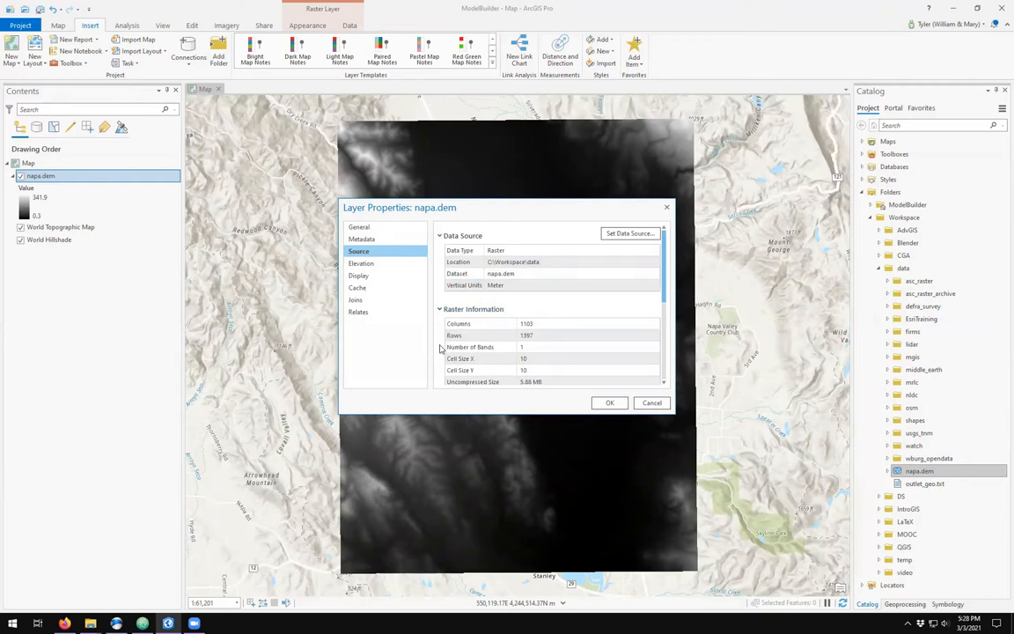
{"action": "left_click", "coordinate": [552, 370]}
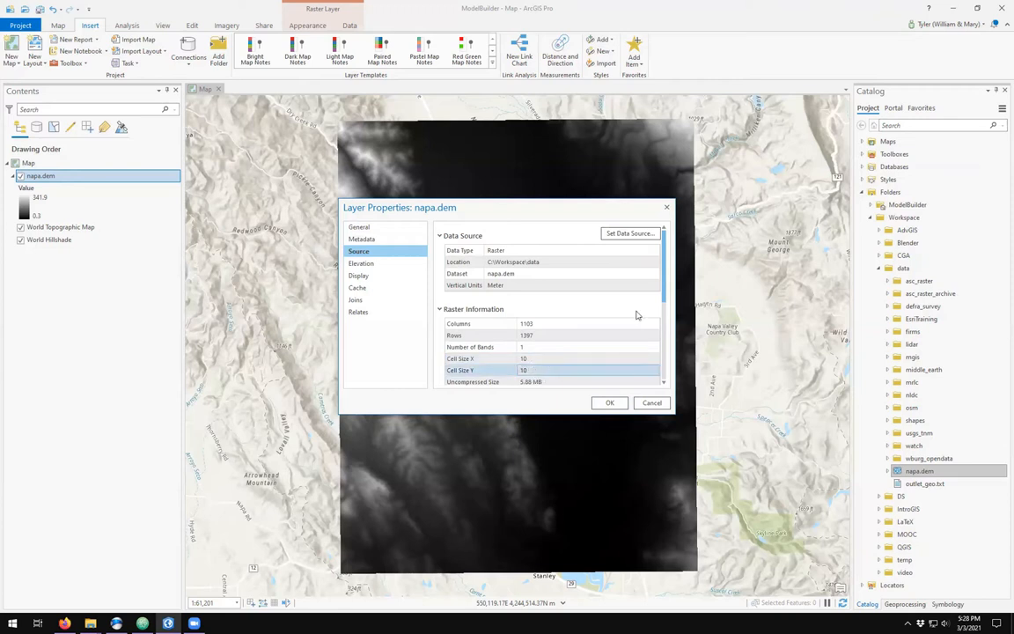
{"action": "scroll", "scroll_direction": "down", "scroll_amount": 3}
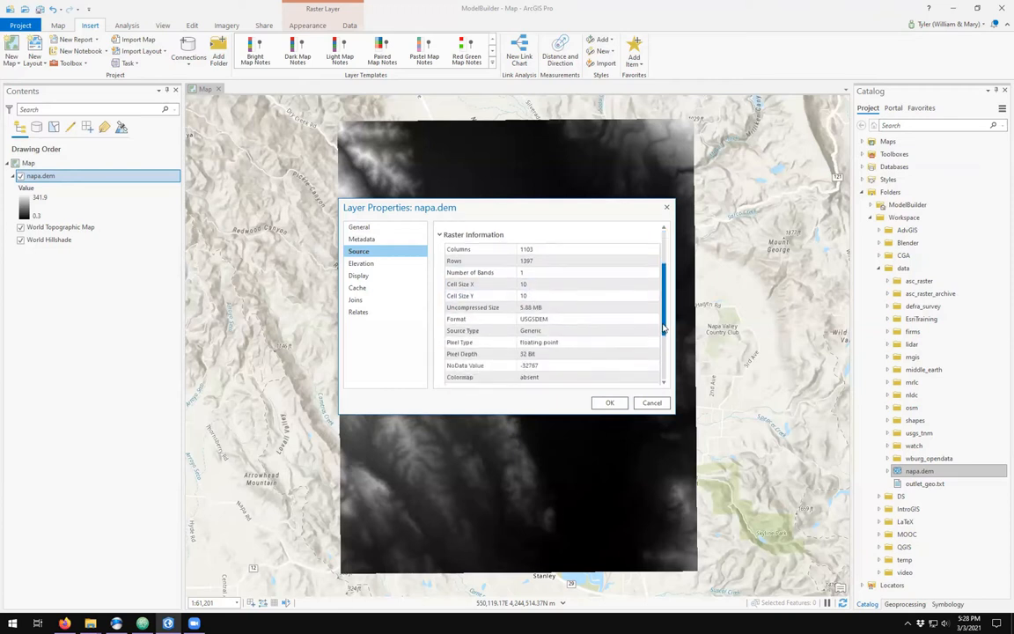
{"action": "scroll", "scroll_direction": "down", "scroll_amount": 3}
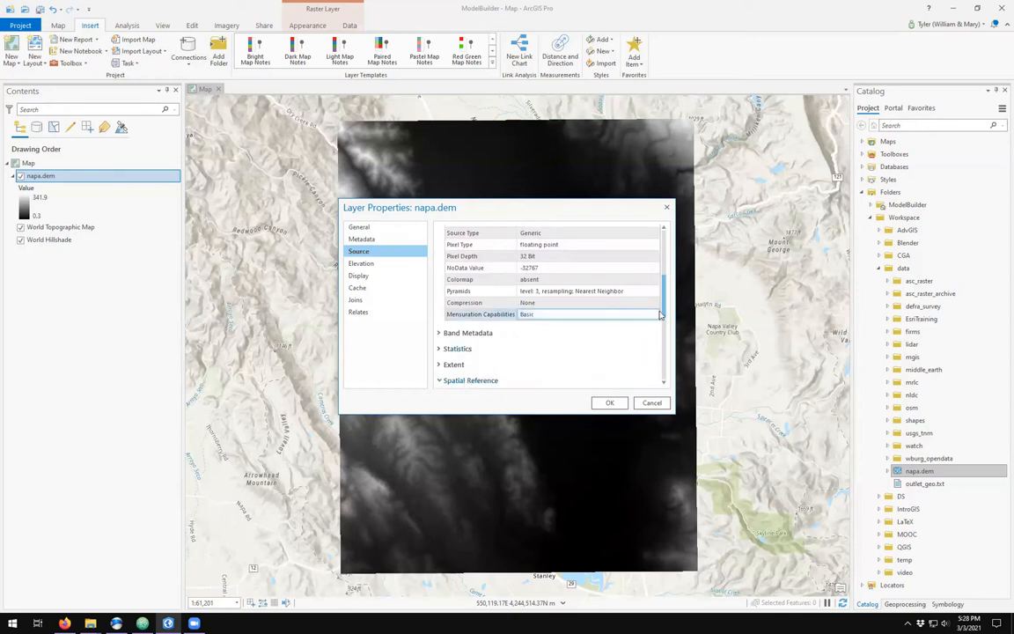
{"action": "scroll", "scroll_direction": "down", "scroll_amount": 3}
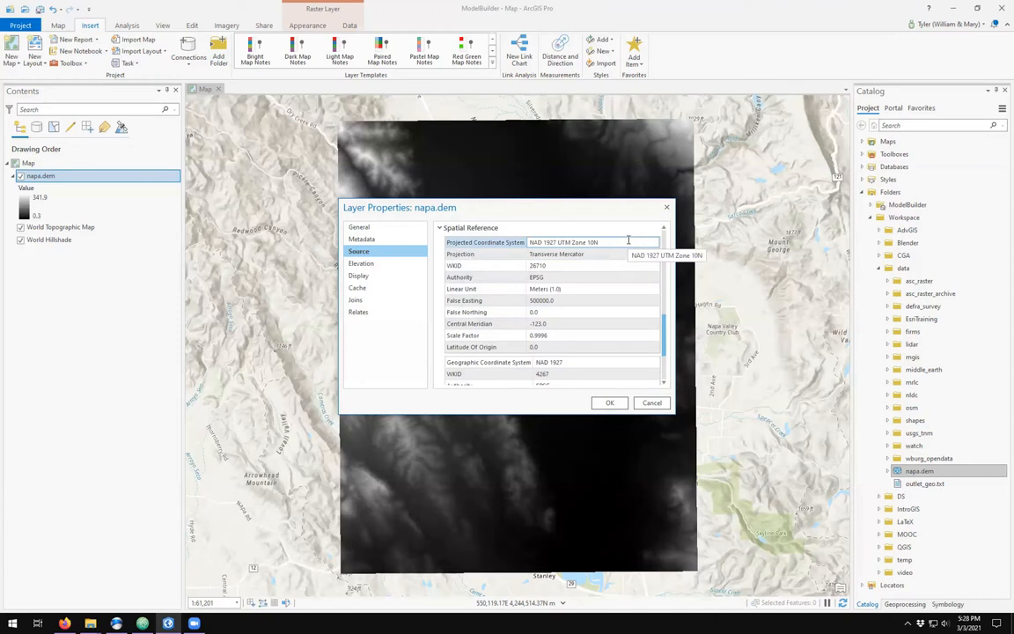
{"action": "mouse_move", "coordinate": [611, 289]}
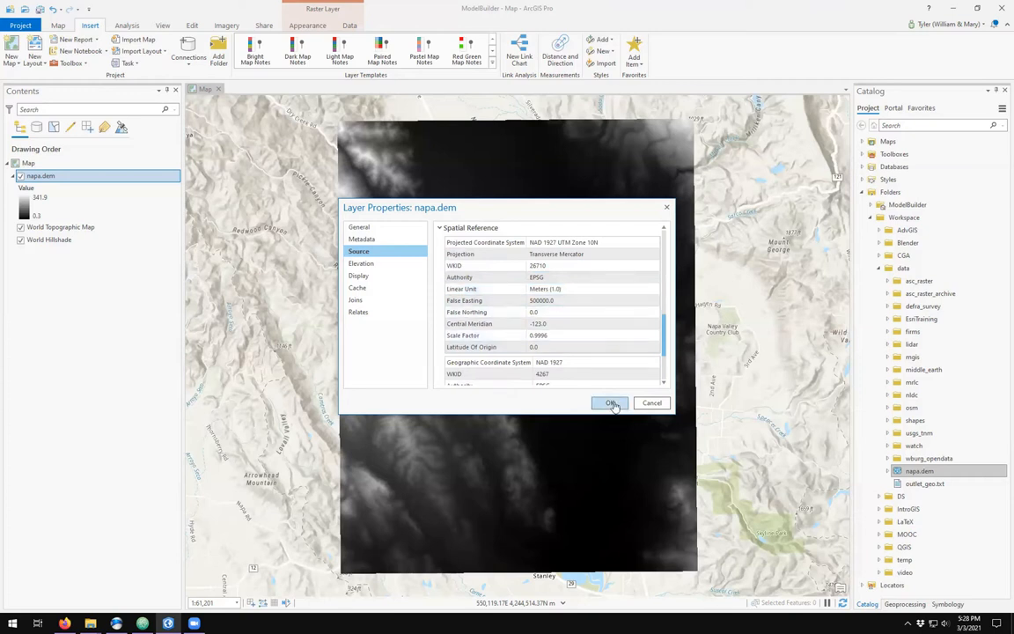
{"action": "left_click", "coordinate": [610, 402]}
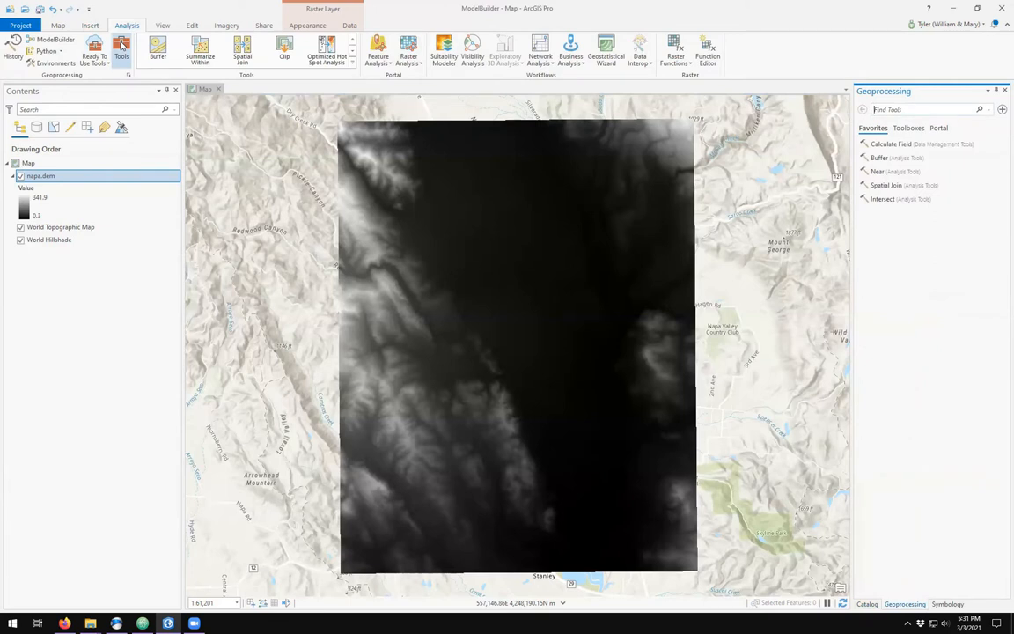
Step: Find the Project Raster tool, set input napa.dem and name the output napa_dem_pei
{"action": "type", "text": "pro"}
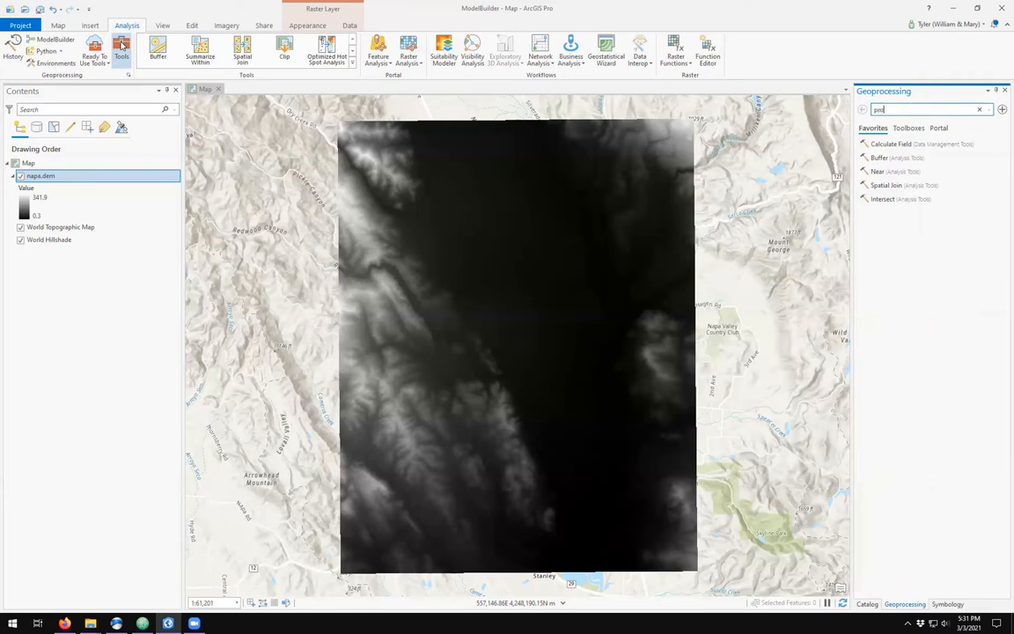
{"action": "type", "text": "project raster"}
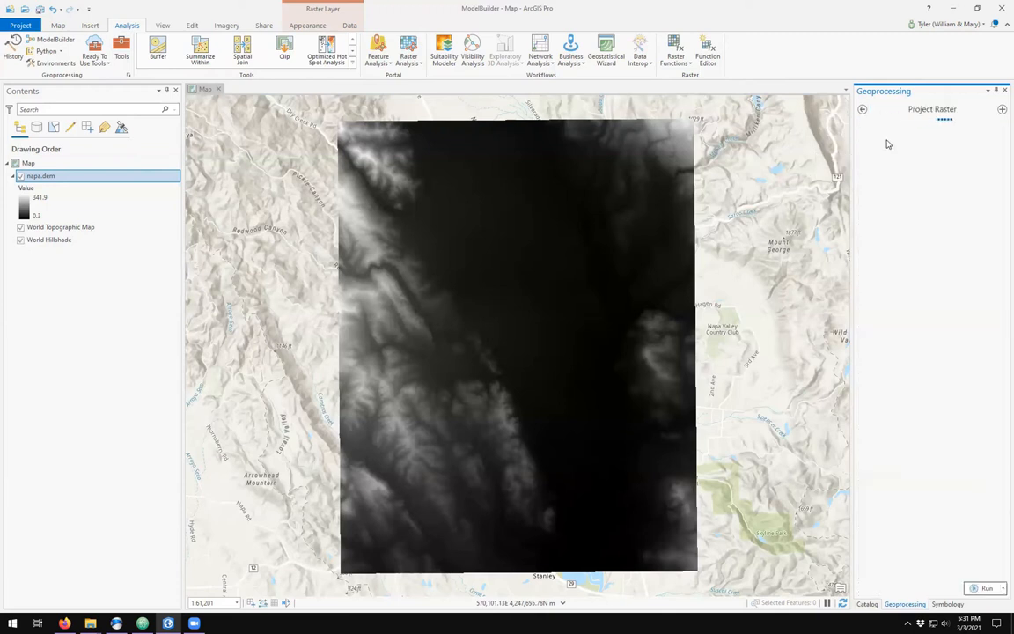
{"action": "left_click", "coordinate": [931, 109]}
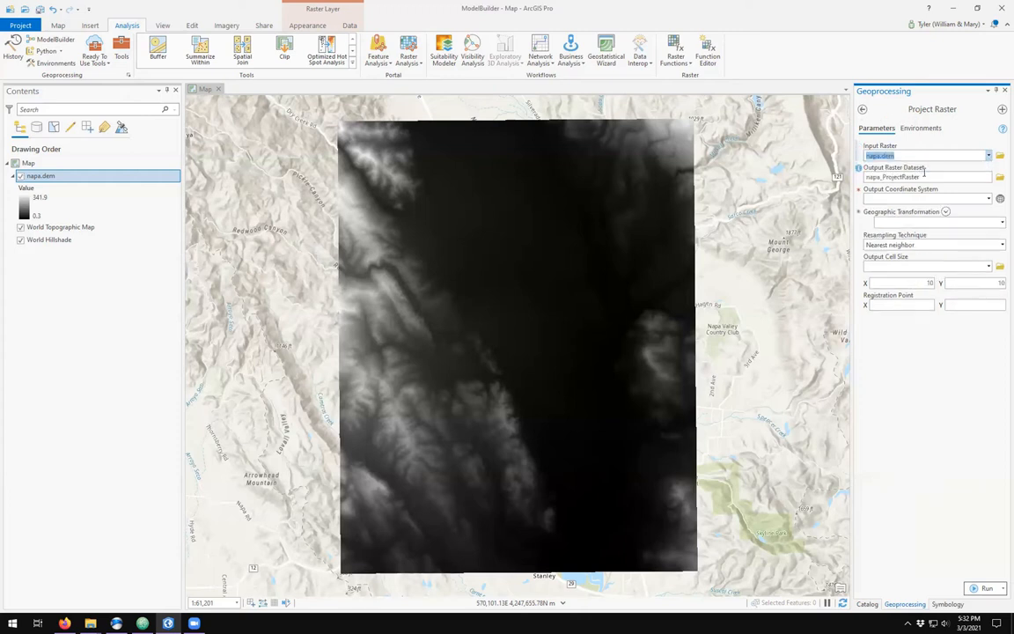
{"action": "left_click", "coordinate": [926, 176]}
{"action": "type", "text": "napa_dem_geo"}
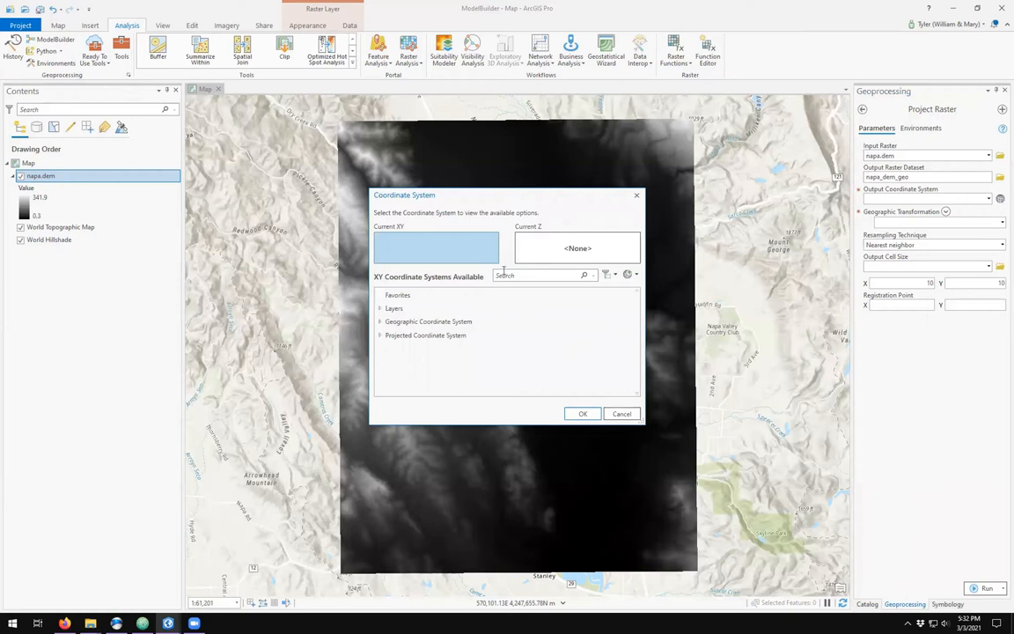
Step: Search 'NAD 1927' and confirm geographic NAD 1927 as the output coordinate system
{"action": "left_click", "coordinate": [538, 275]}
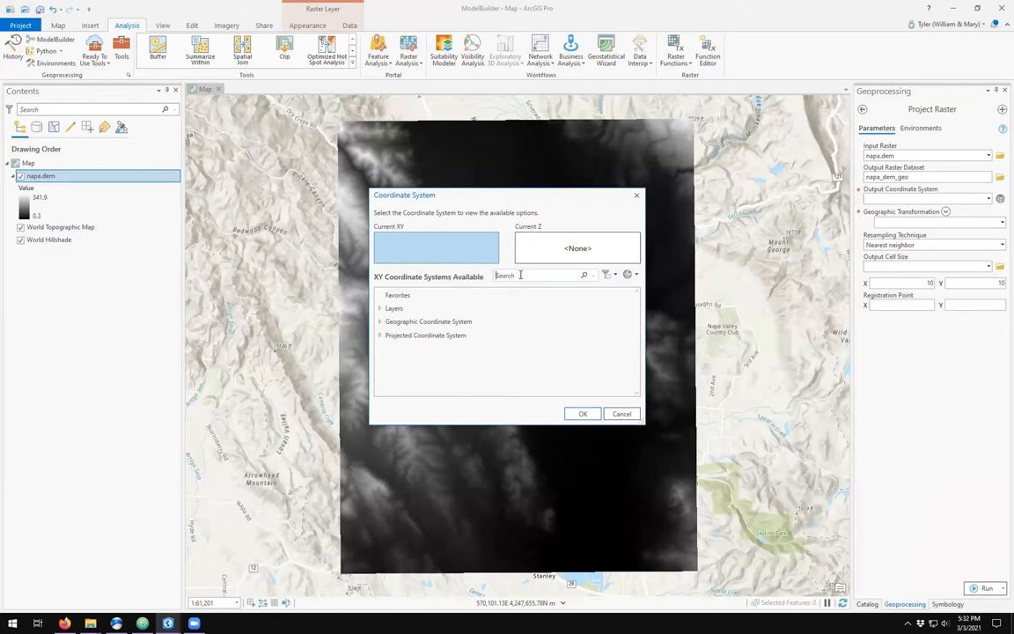
{"action": "type", "text": "NAD"}
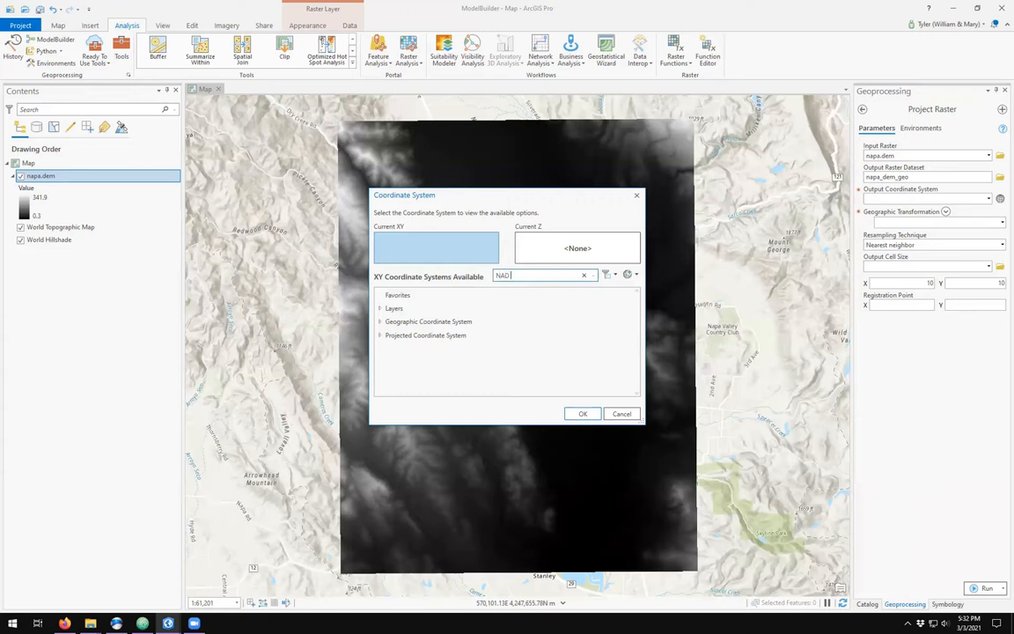
{"action": "type", "text": "1927"}
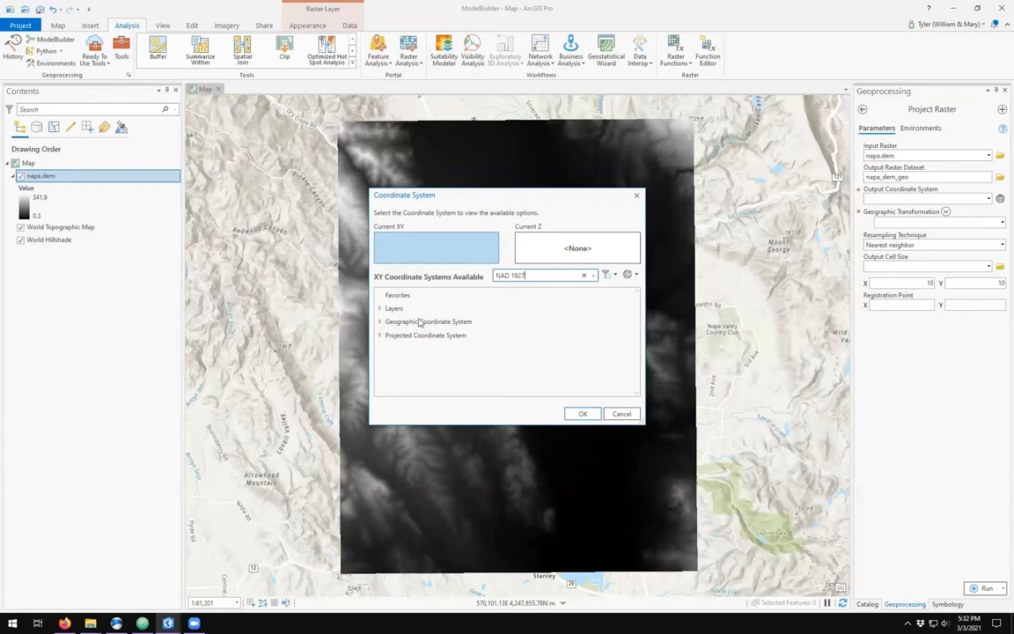
{"action": "left_click", "coordinate": [380, 320]}
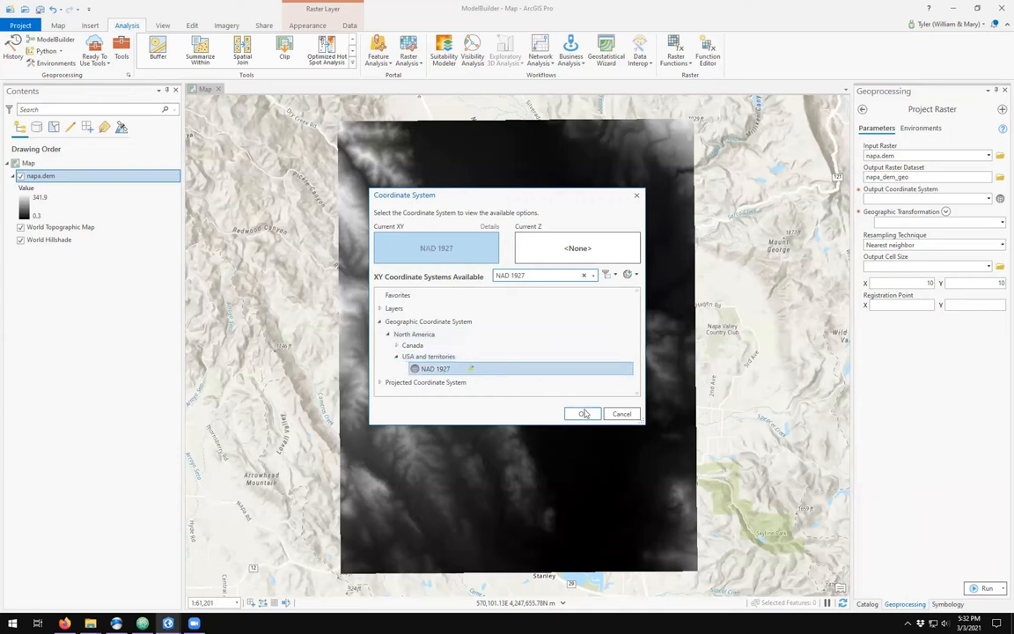
{"action": "left_click", "coordinate": [585, 413]}
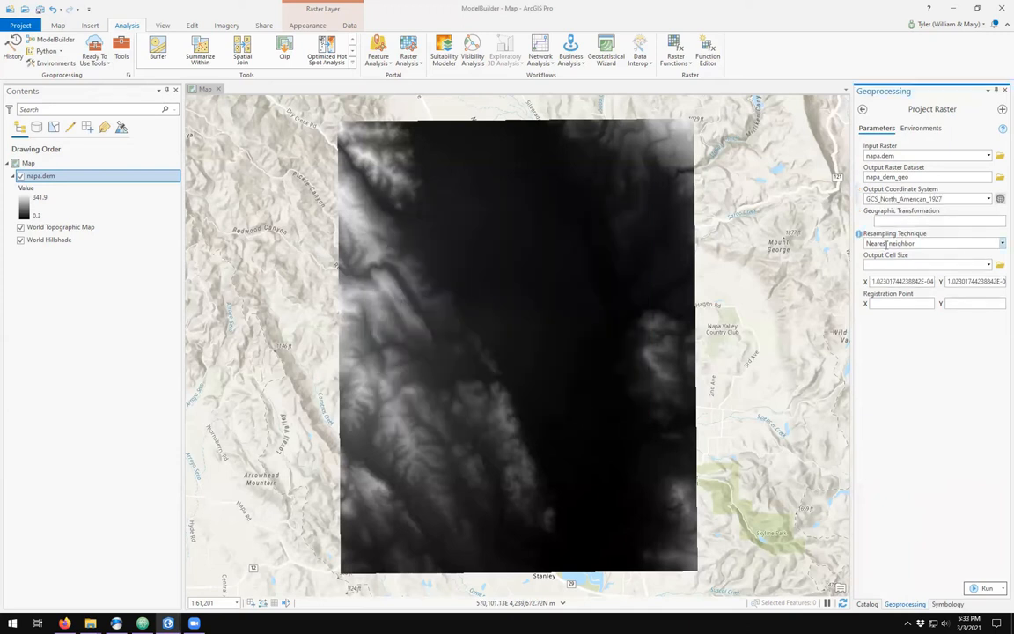
Step: Set the resampling technique to Bilinear interpolation
{"action": "left_click", "coordinate": [1000, 243]}
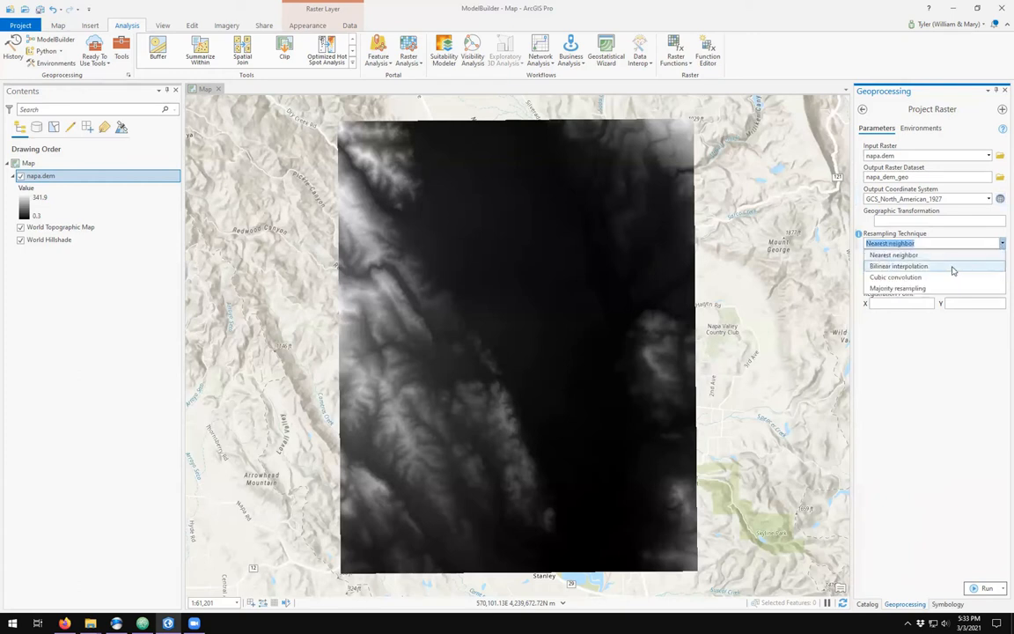
{"action": "left_click", "coordinate": [898, 266]}
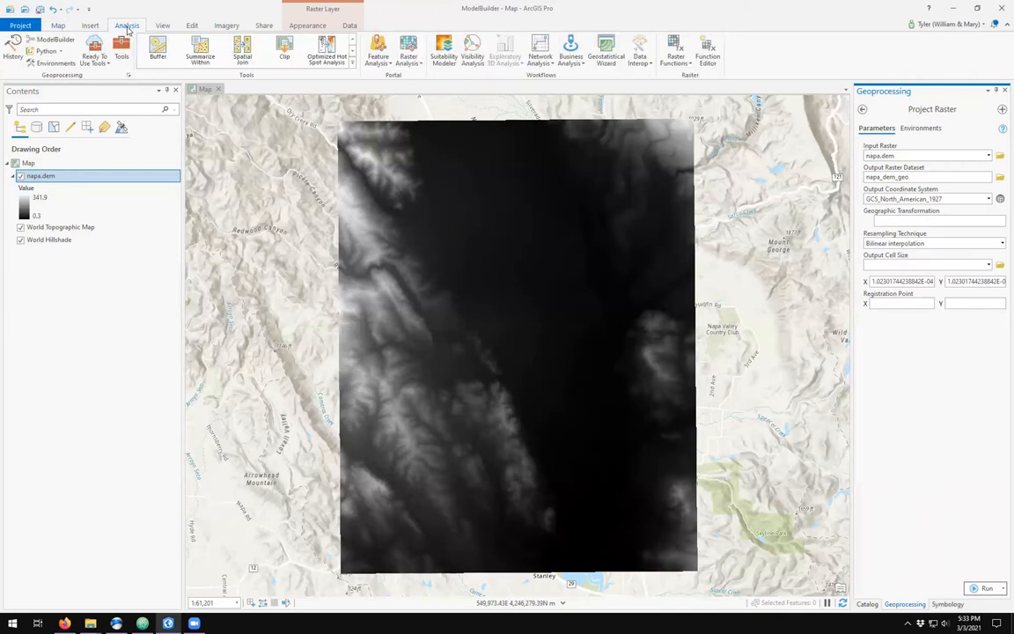
Step: Show the interactive Python window and enter import arcpy
{"action": "left_click", "coordinate": [46, 51]}
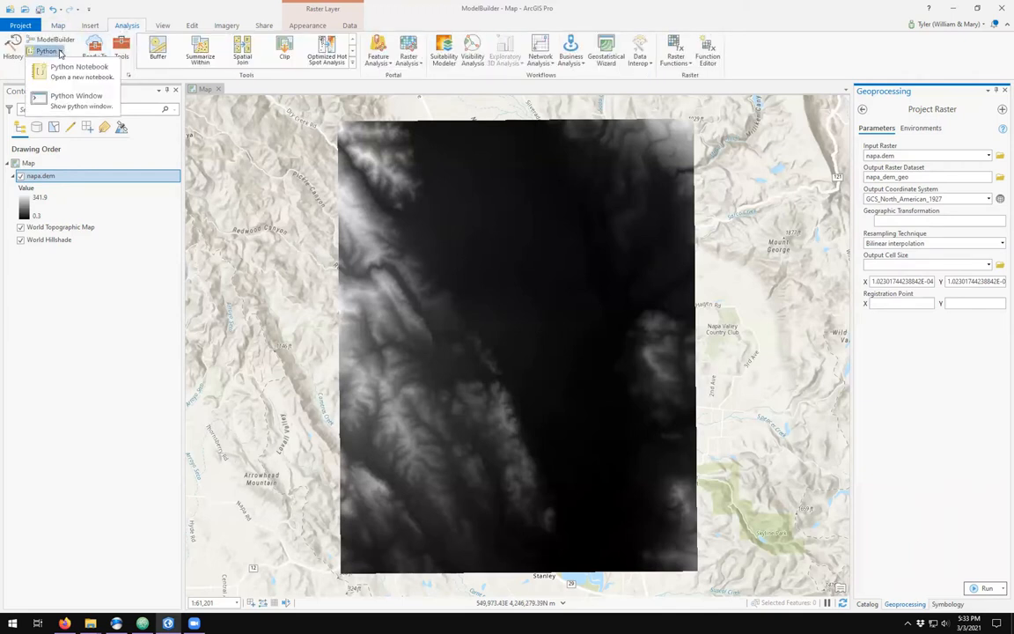
{"action": "mouse_move", "coordinate": [76, 98]}
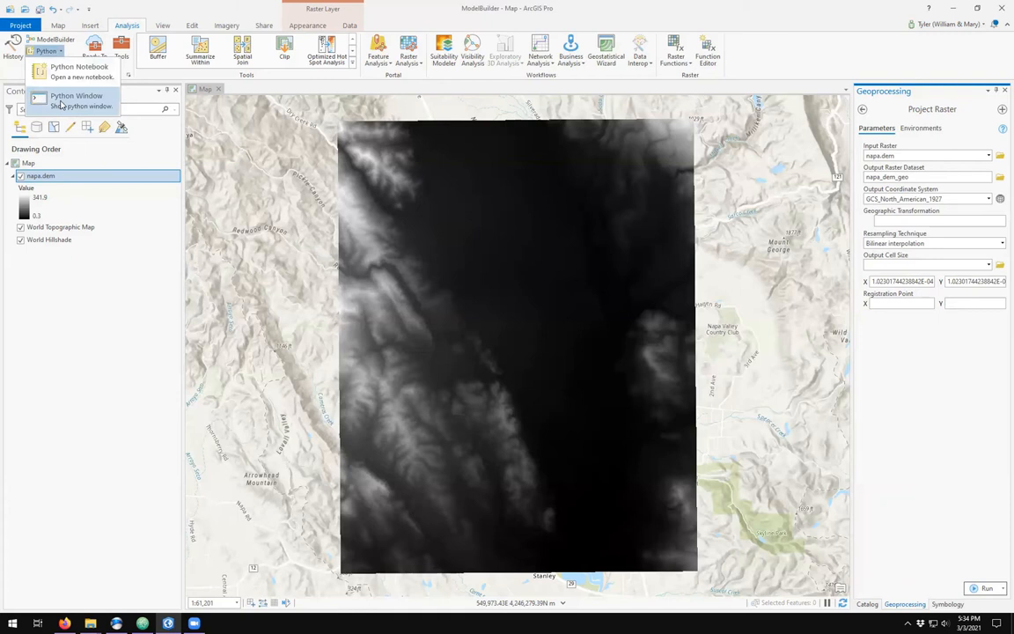
{"action": "left_click", "coordinate": [76, 95]}
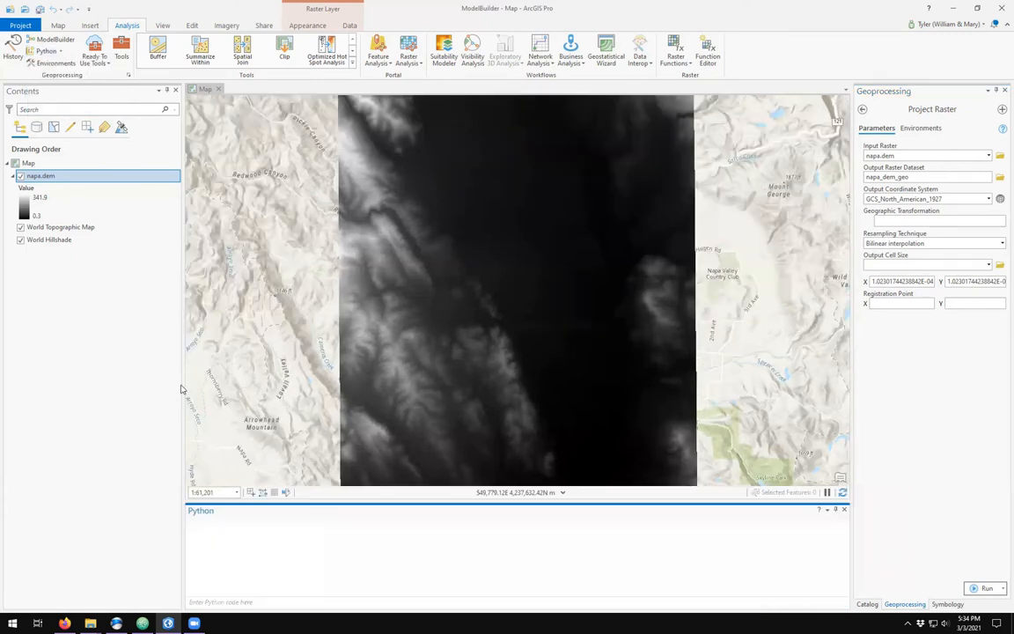
{"action": "mouse_move", "coordinate": [344, 577]}
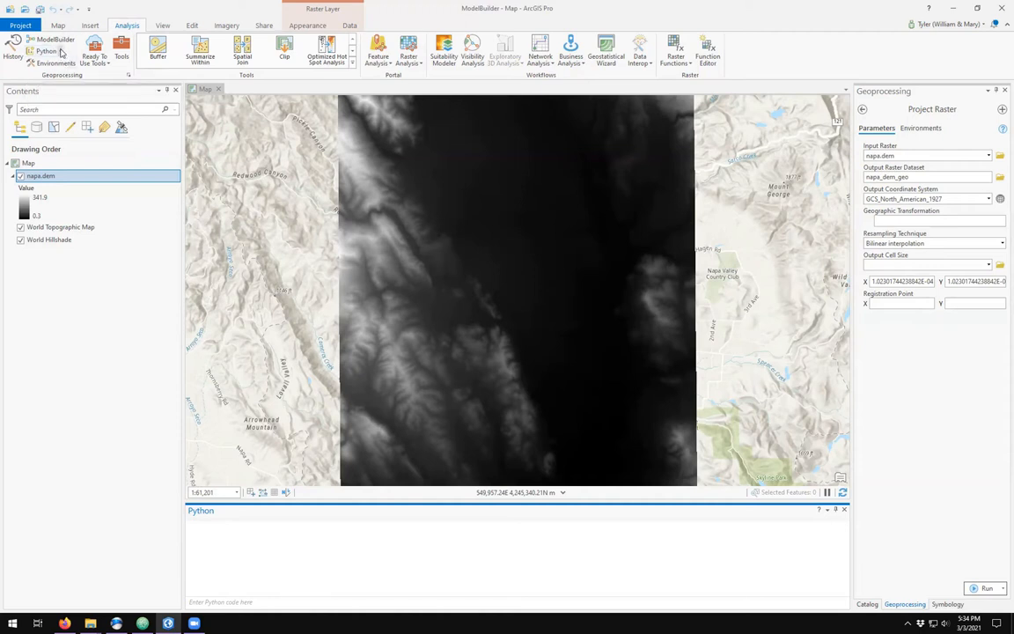
{"action": "left_click", "coordinate": [45, 50]}
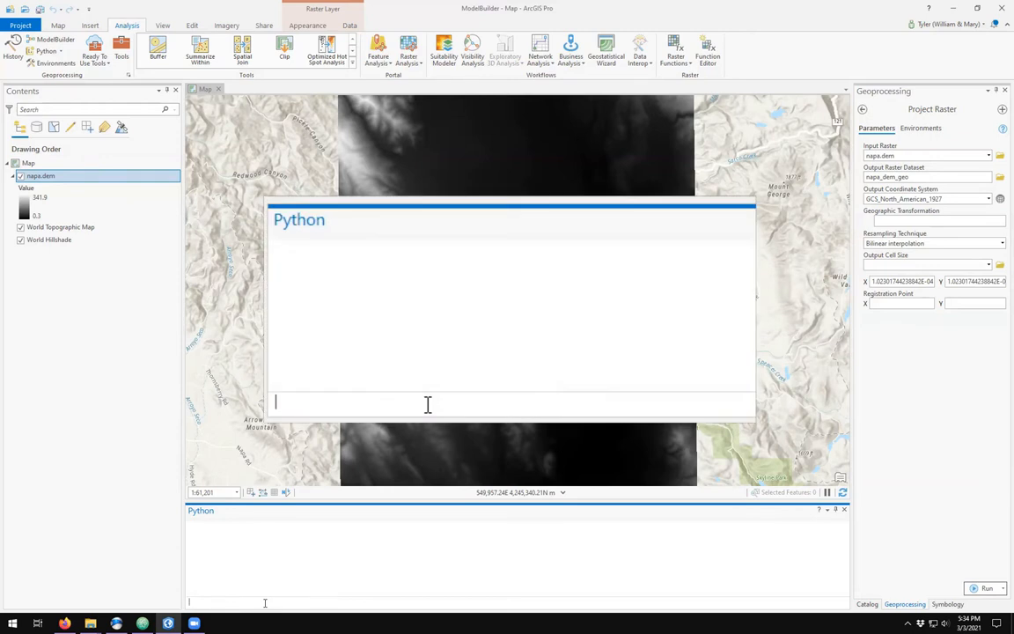
{"action": "type", "text": "import arcpy"}
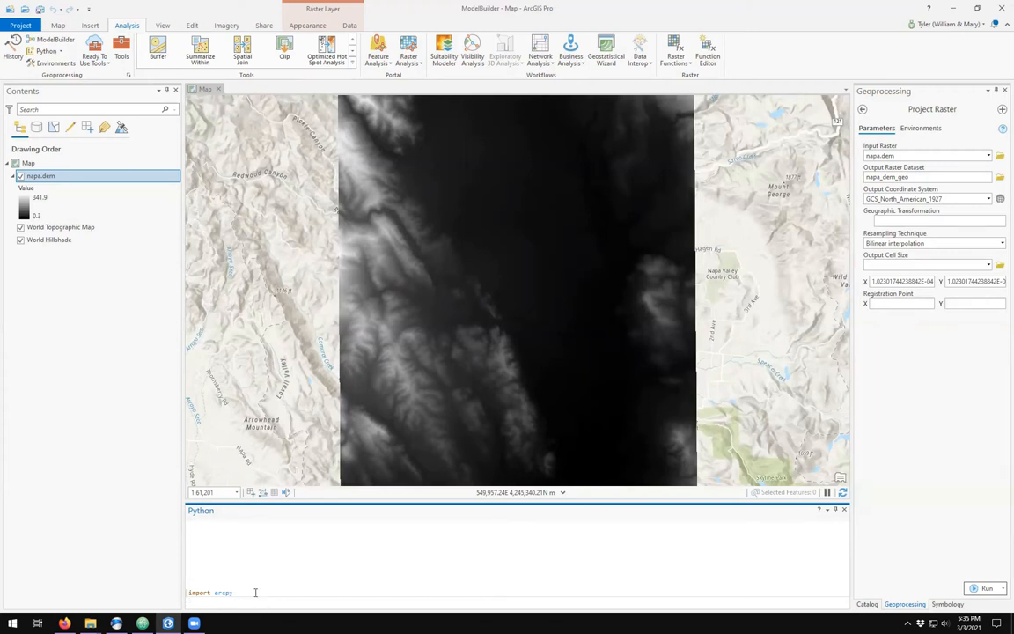
{"action": "mouse_move", "coordinate": [90, 623]}
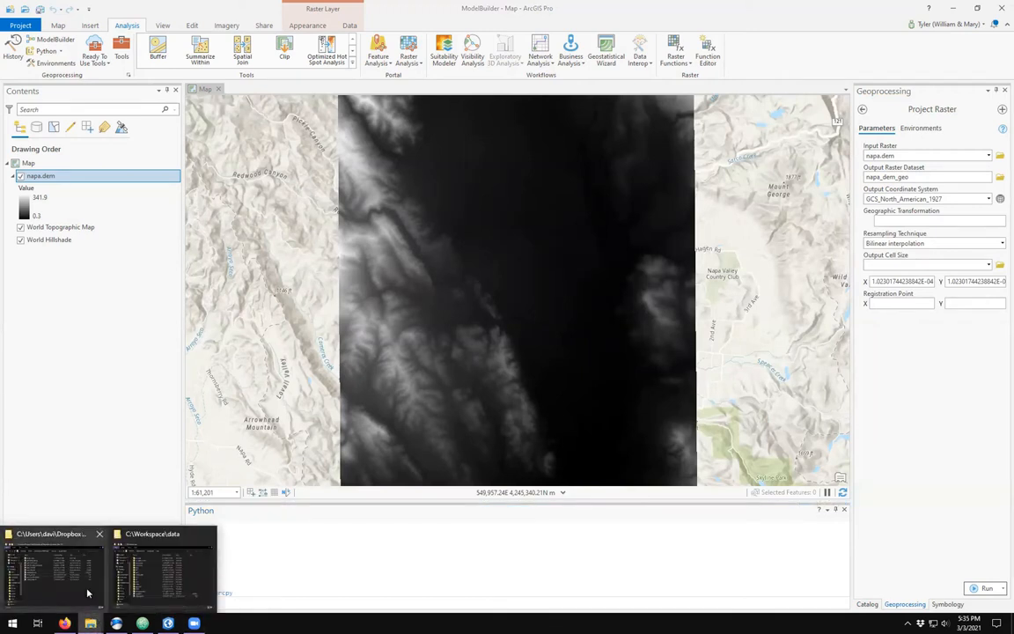
Step: Enter my_dir = "C:\\Workspace\\AdvGIS\\Projects\\ModelBuilder" using the copied project path
{"action": "left_click", "coordinate": [162, 564]}
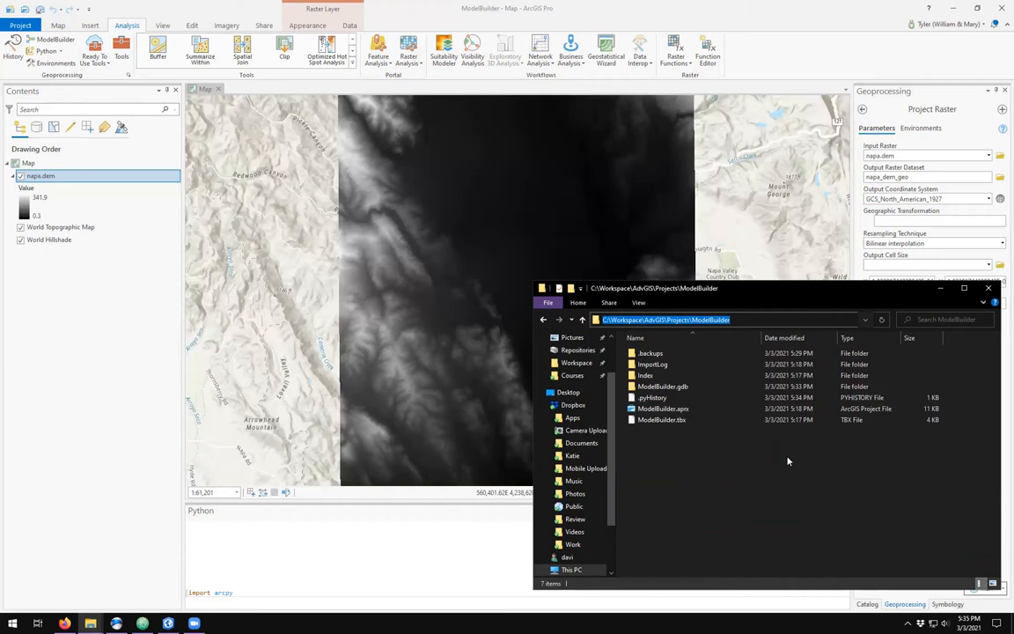
{"action": "mouse_move", "coordinate": [412, 606]}
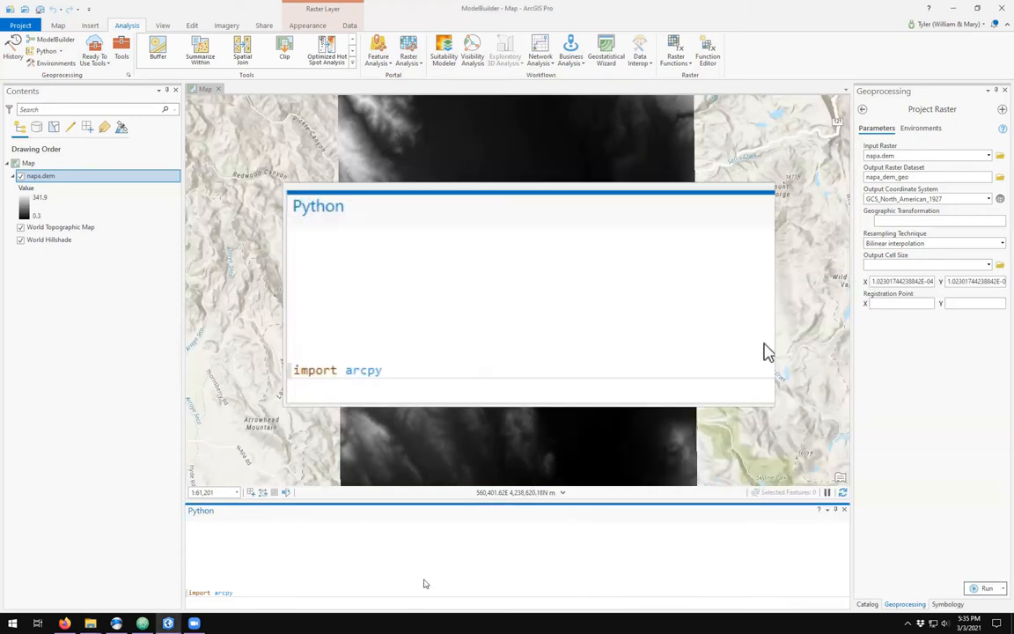
{"action": "type", "text": "my_dir = \""}
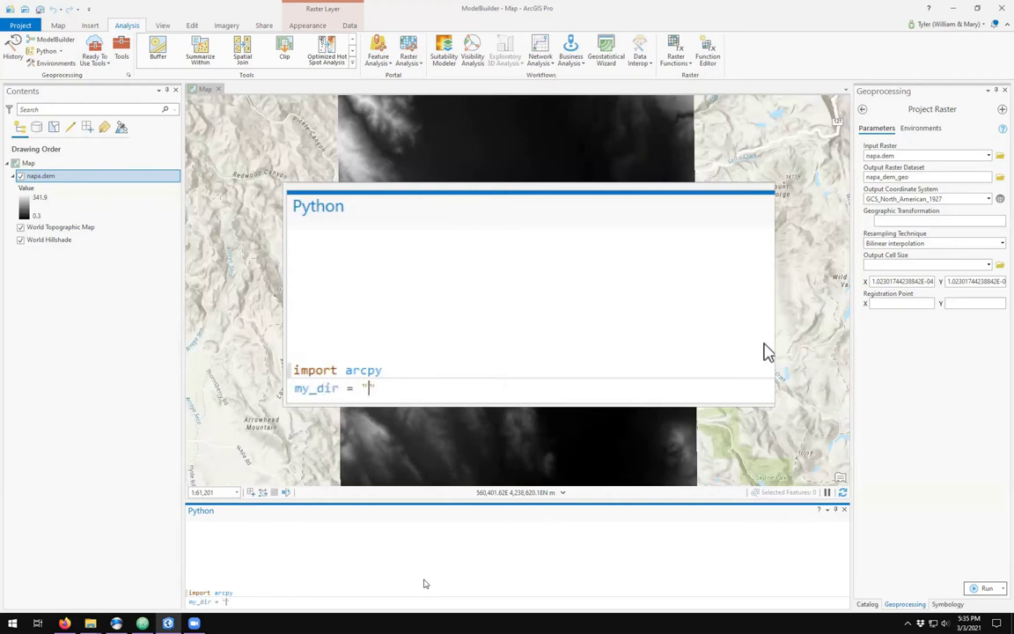
{"action": "type", "text": "C:\\Workspace\\AdvGIS\\Projects\\ModelBuilder"}
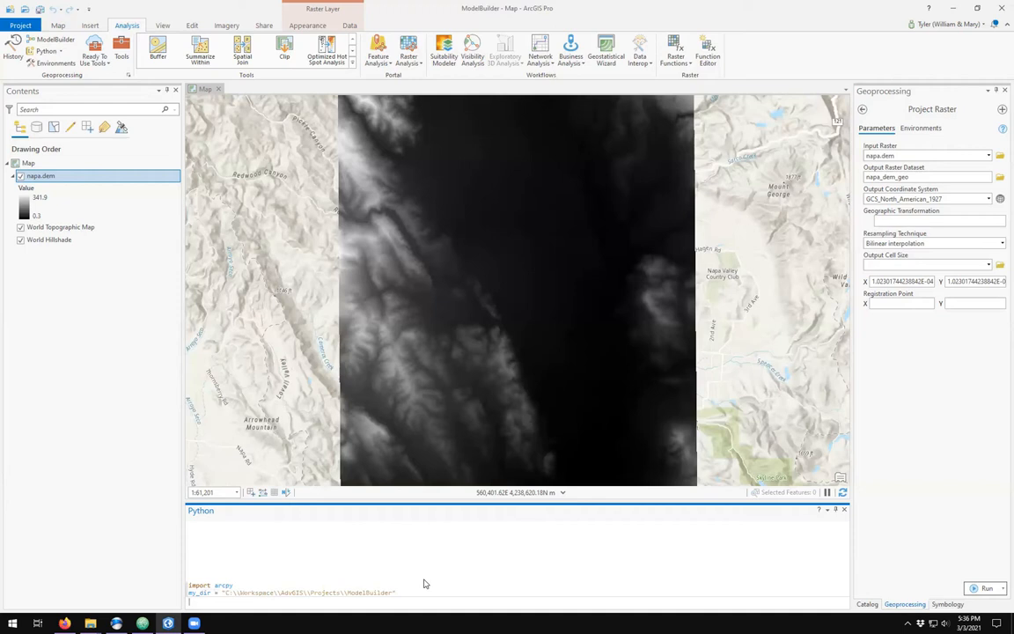
Step: Switch to File Explorer and browse up to Workspace, into the data folder
{"action": "key", "text": "alt+tab"}
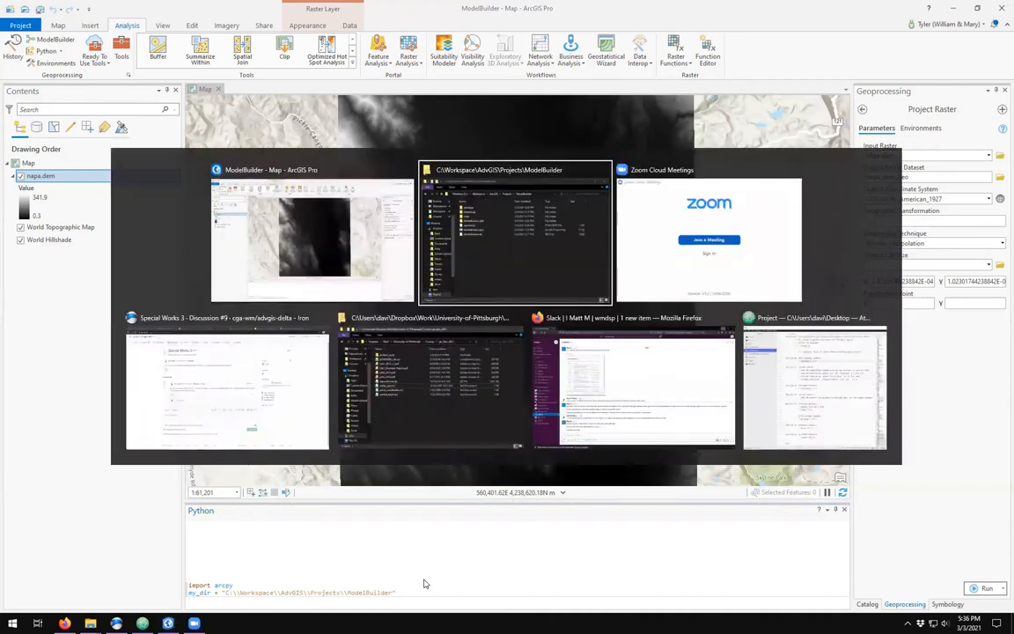
{"action": "left_click", "coordinate": [514, 232]}
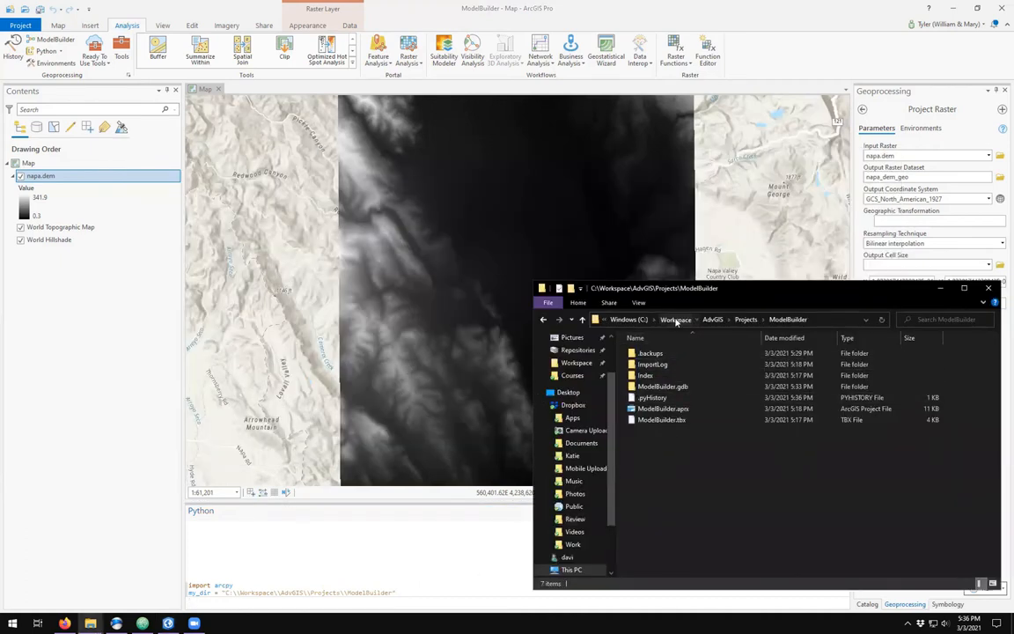
{"action": "left_click", "coordinate": [676, 319]}
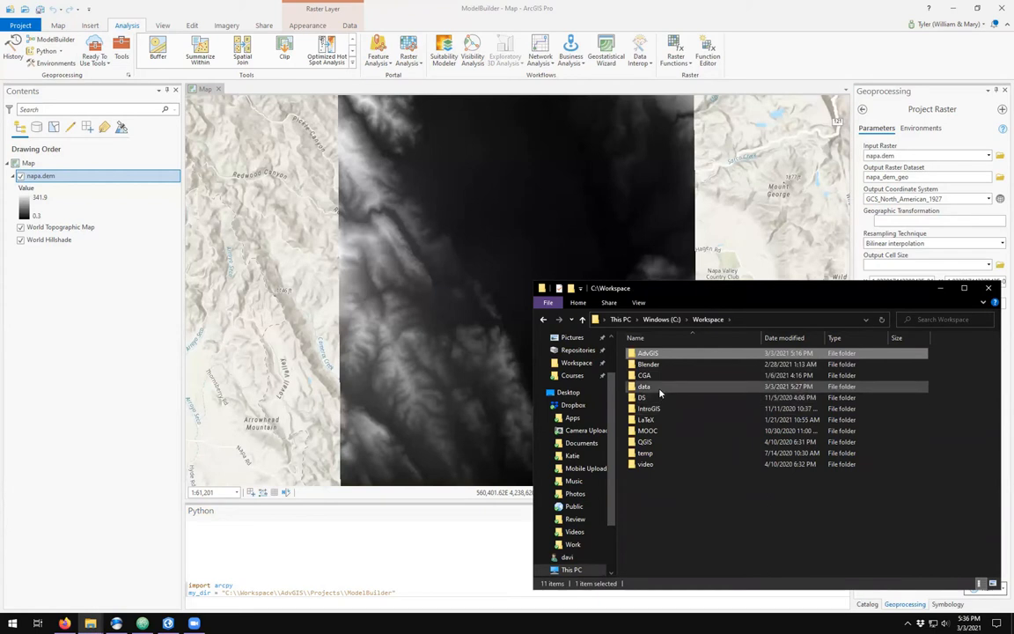
{"action": "double_click", "coordinate": [645, 387]}
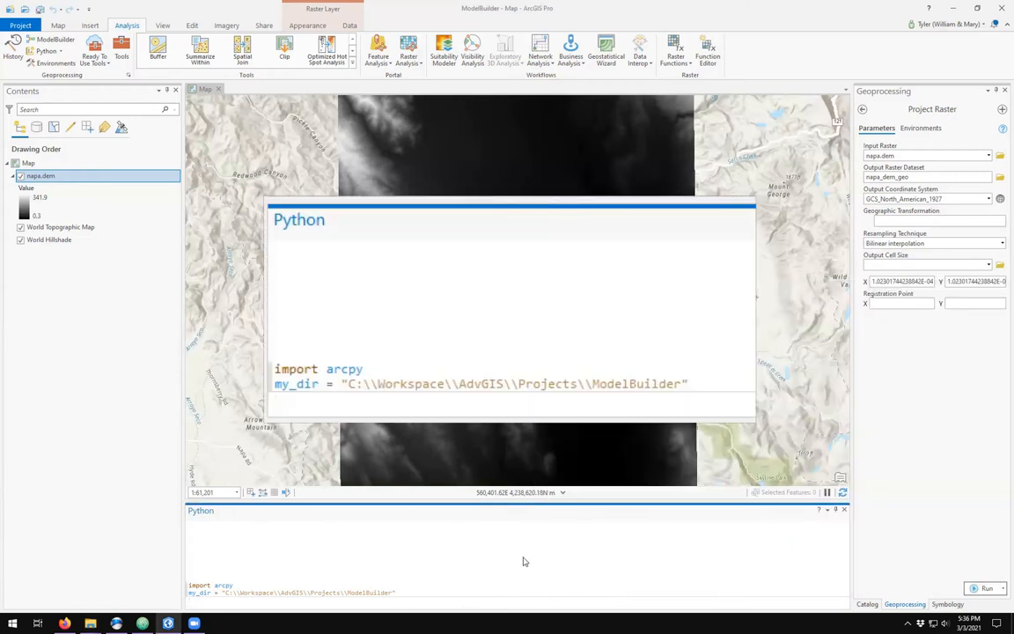
Step: Define data_folder, import os, and set the napa.dem file name variable
{"action": "type", "text": "data_folder = \"C:\\\\Workspace\\\\data"}
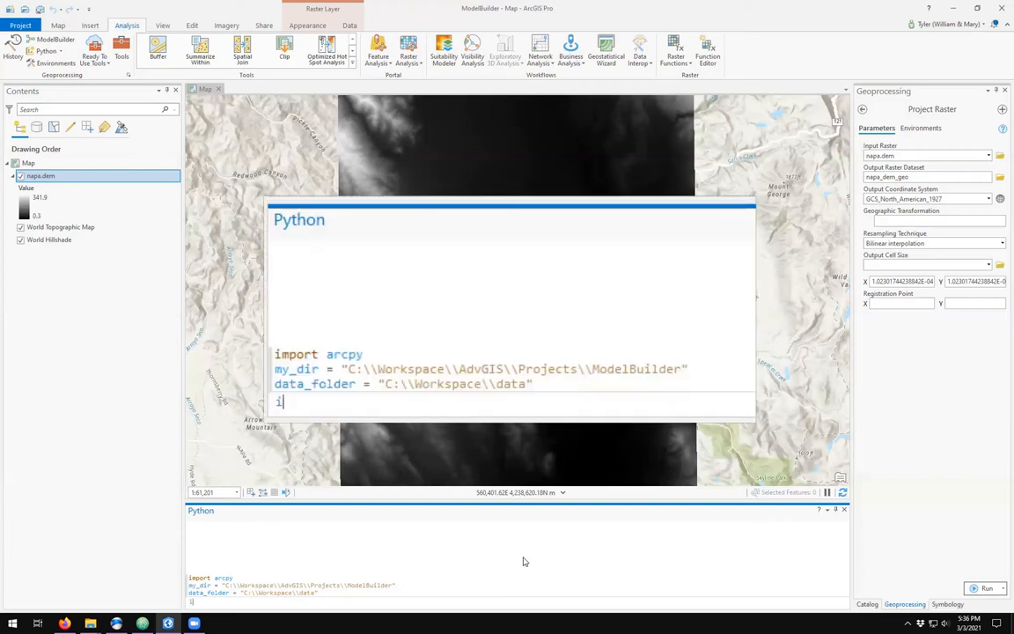
{"action": "type", "text": "mport os"}
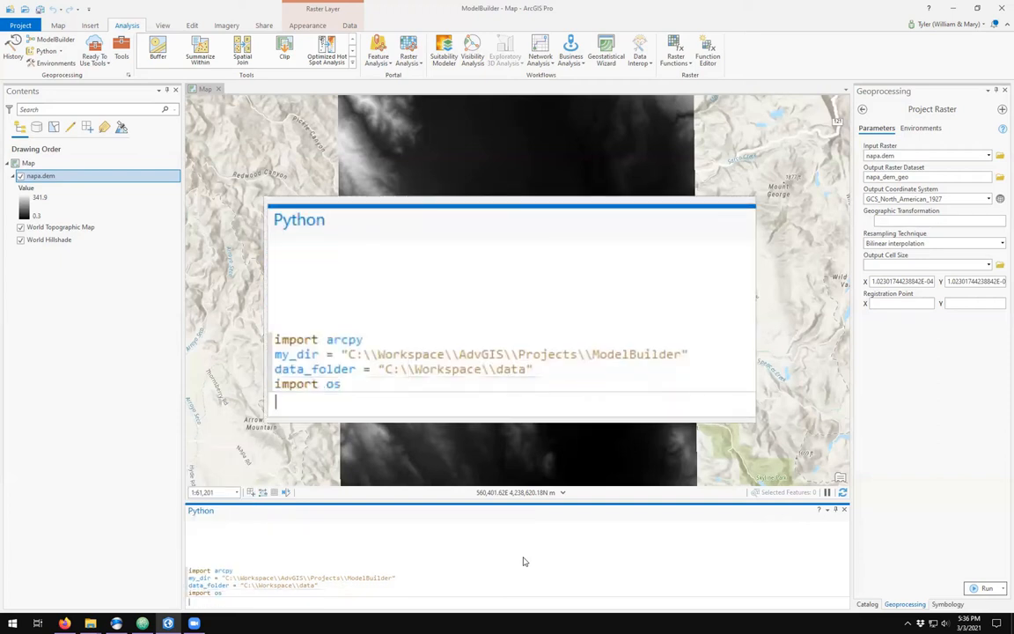
{"action": "type", "text": "d"}
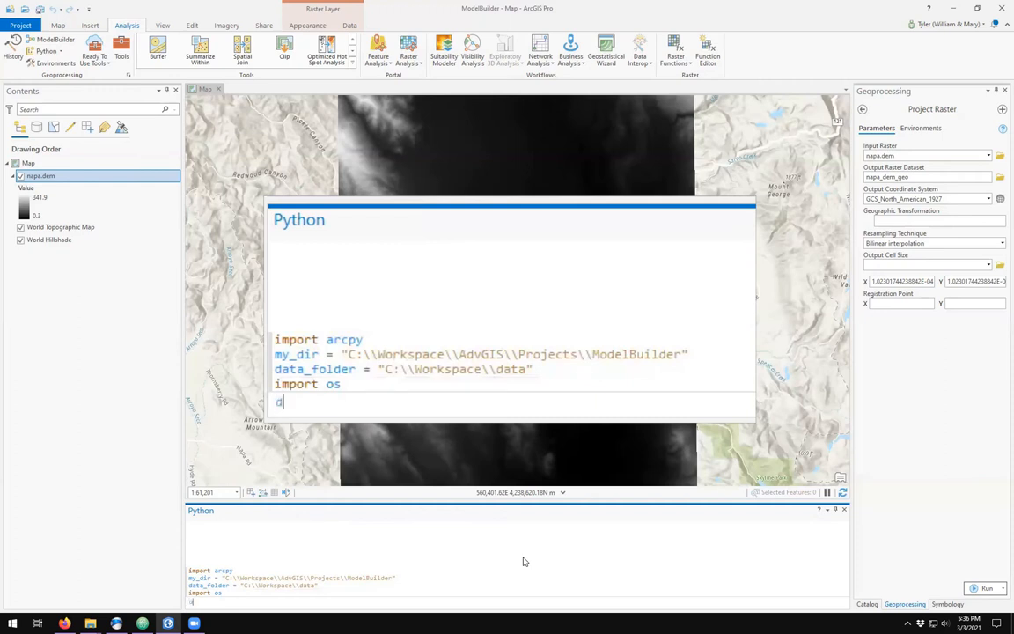
{"action": "type", "text": "em_file = \""}
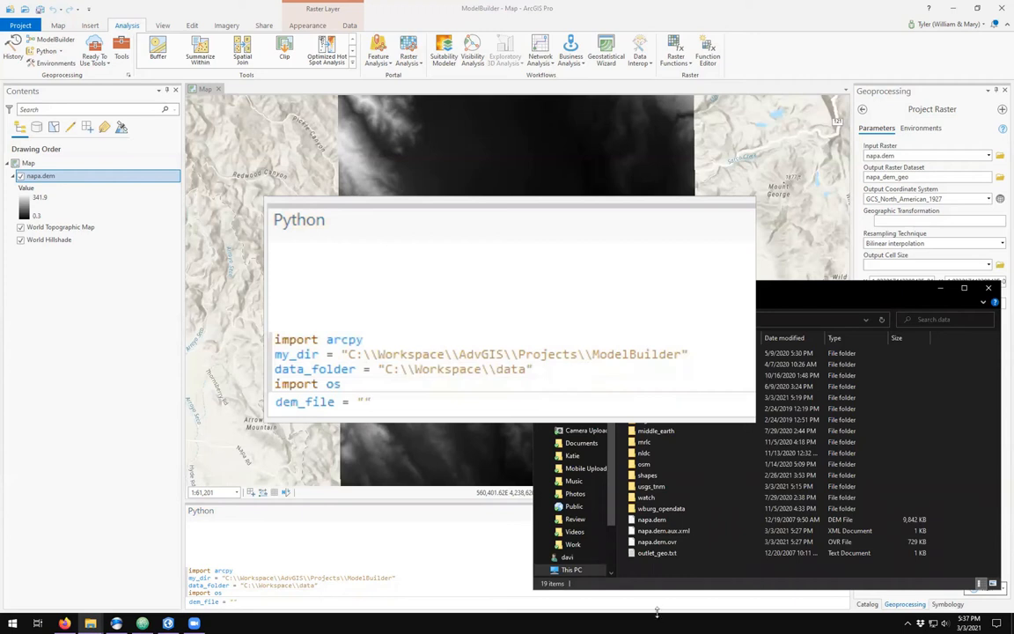
{"action": "left_click", "coordinate": [651, 519]}
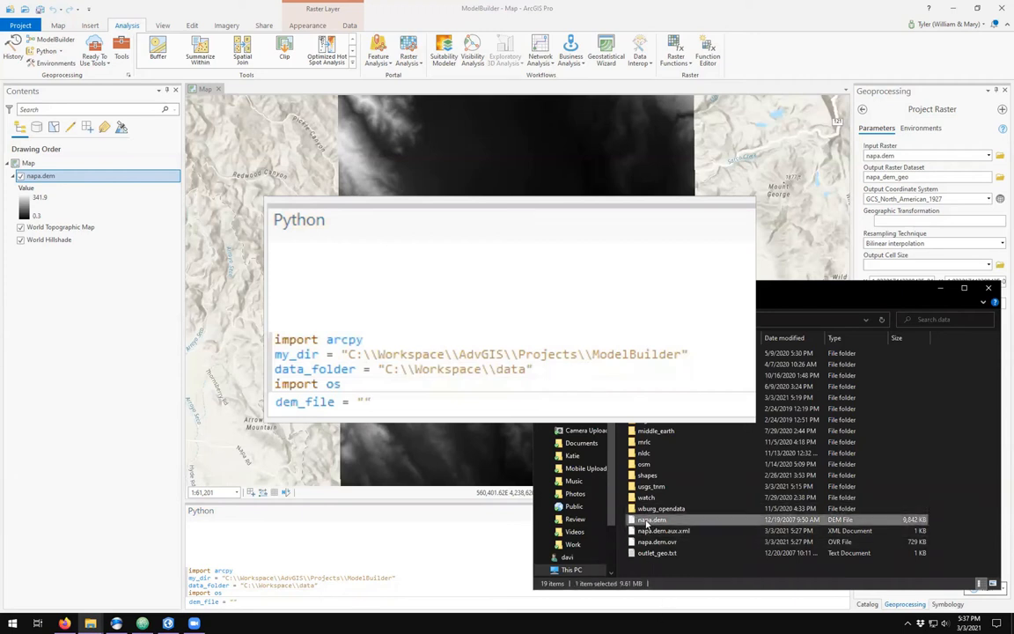
{"action": "double_click", "coordinate": [652, 519]}
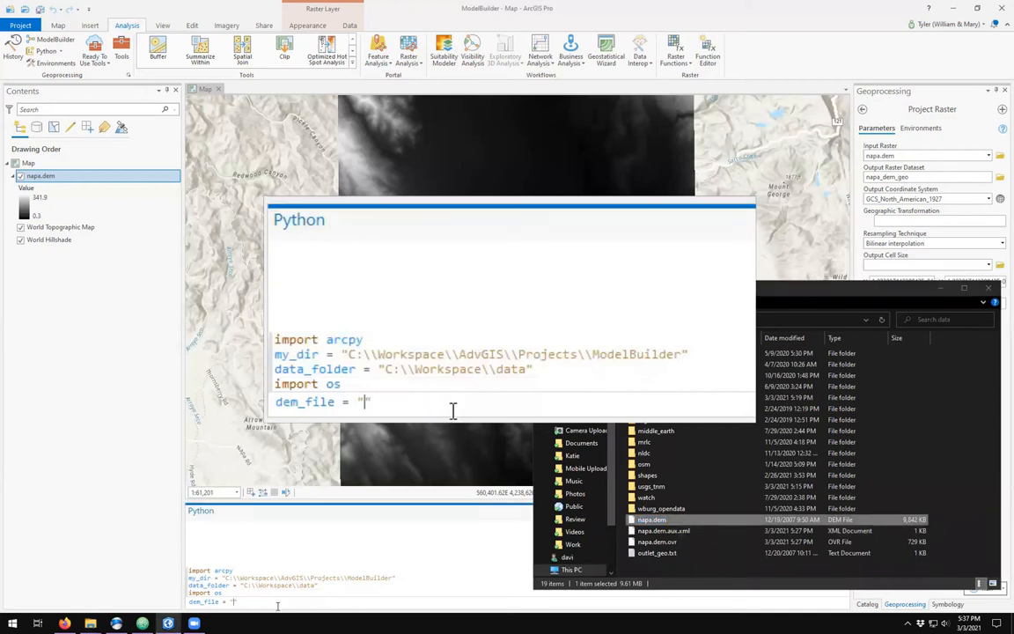
{"action": "type", "text": "napa.dem\""}
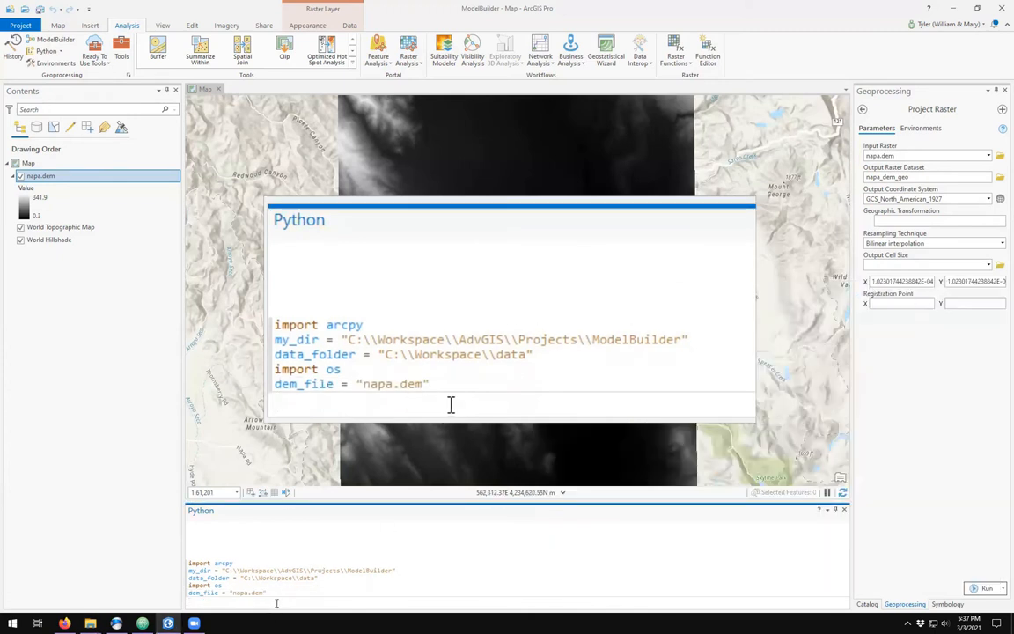
{"action": "type", "text": "dem_file = \"napa.dem\""}
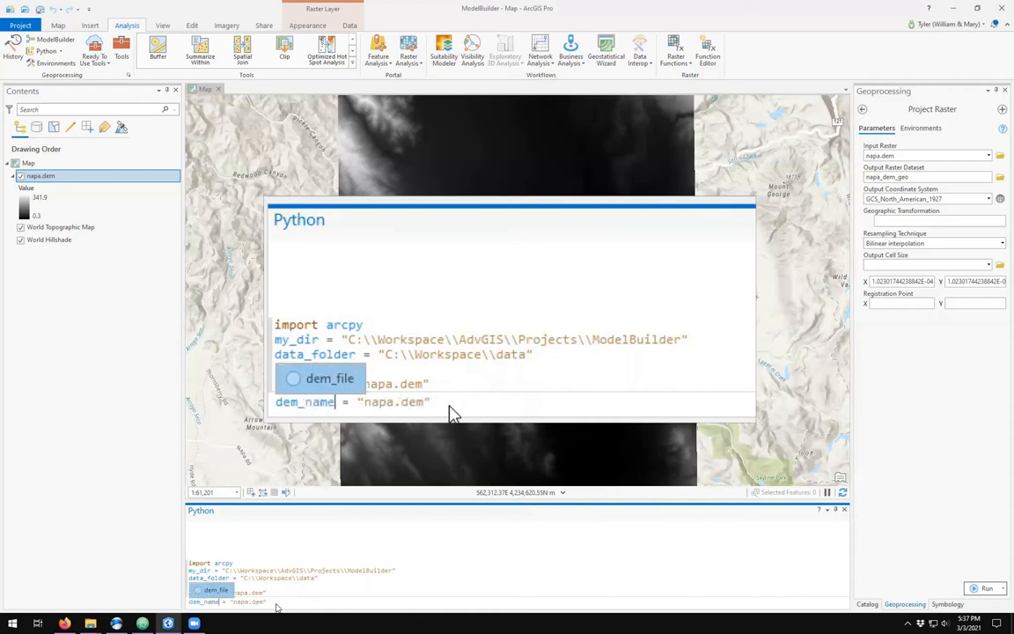
Step: Join data_folder and the dem name with os.path.join into dem_file and echo it
{"action": "type", "text": "dem_file = os.p"}
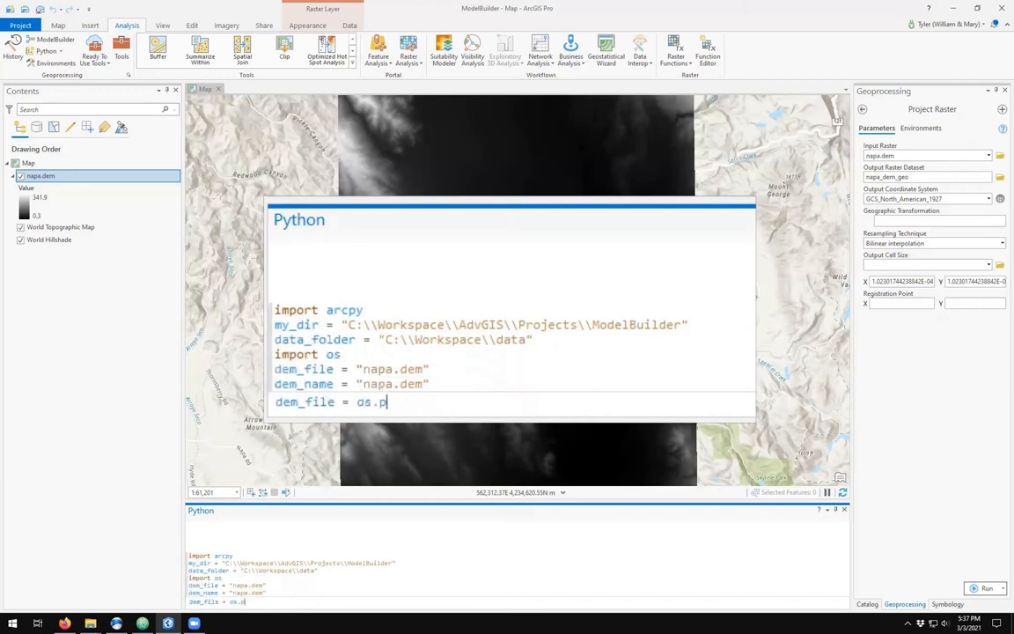
{"action": "type", "text": "ath.join("}
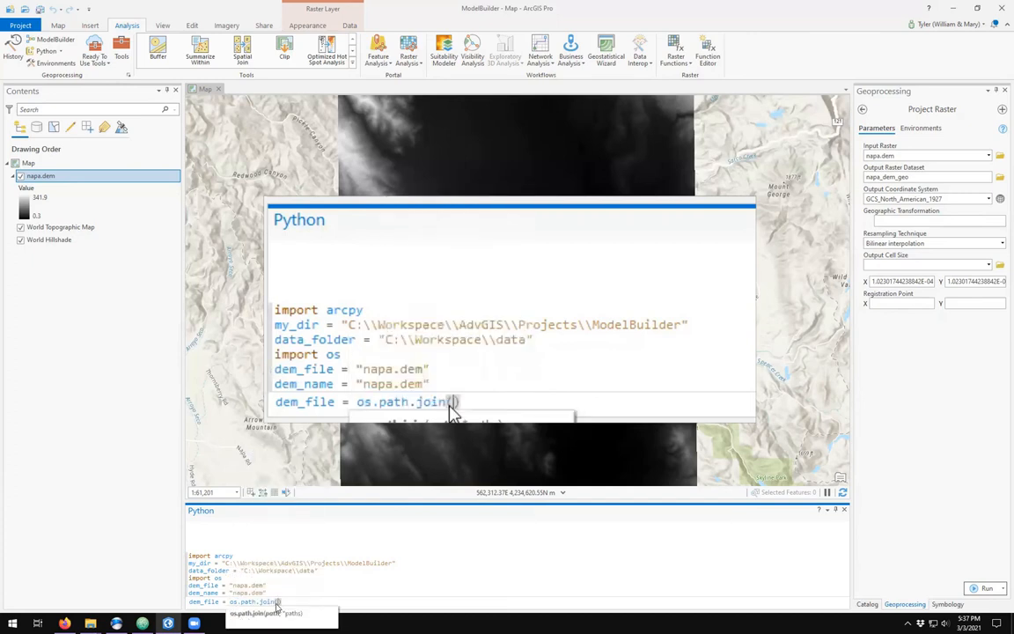
{"action": "type", "text": "data_fi"}
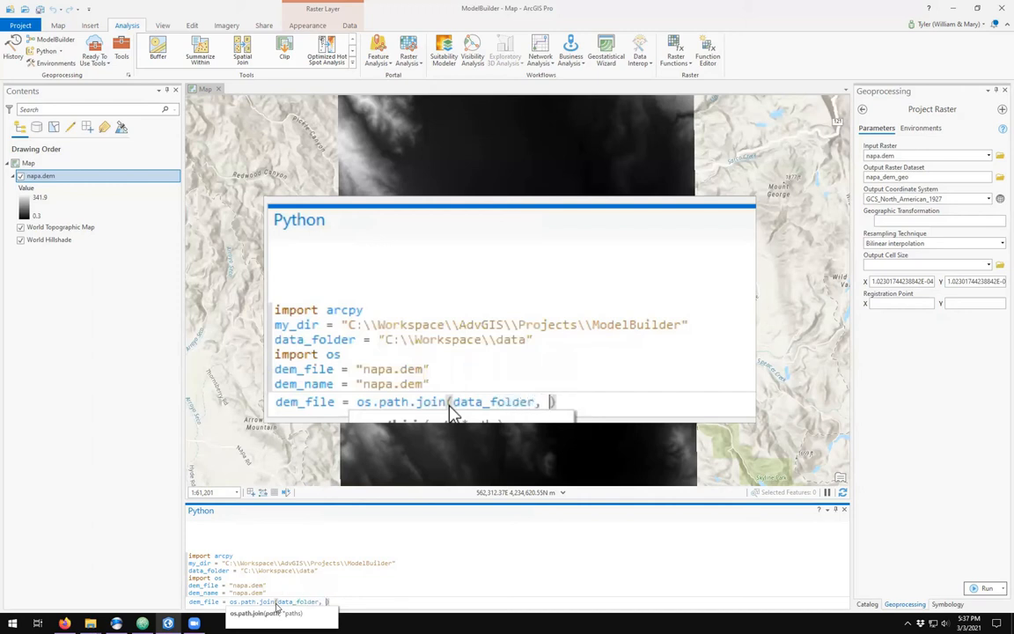
{"action": "type", "text": "dem_name"}
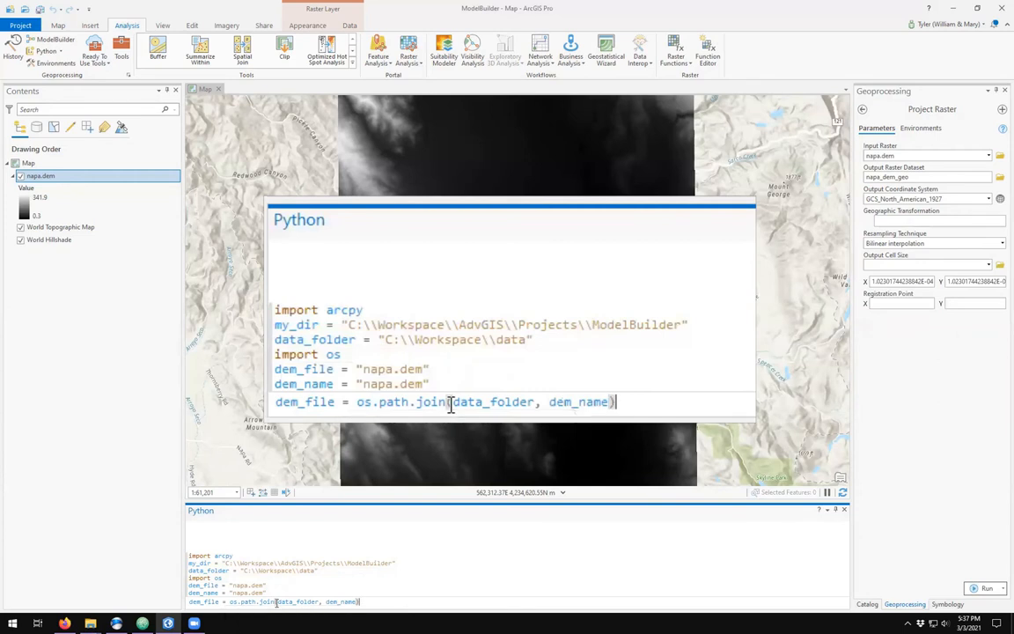
{"action": "type", "text": "dem_fi"}
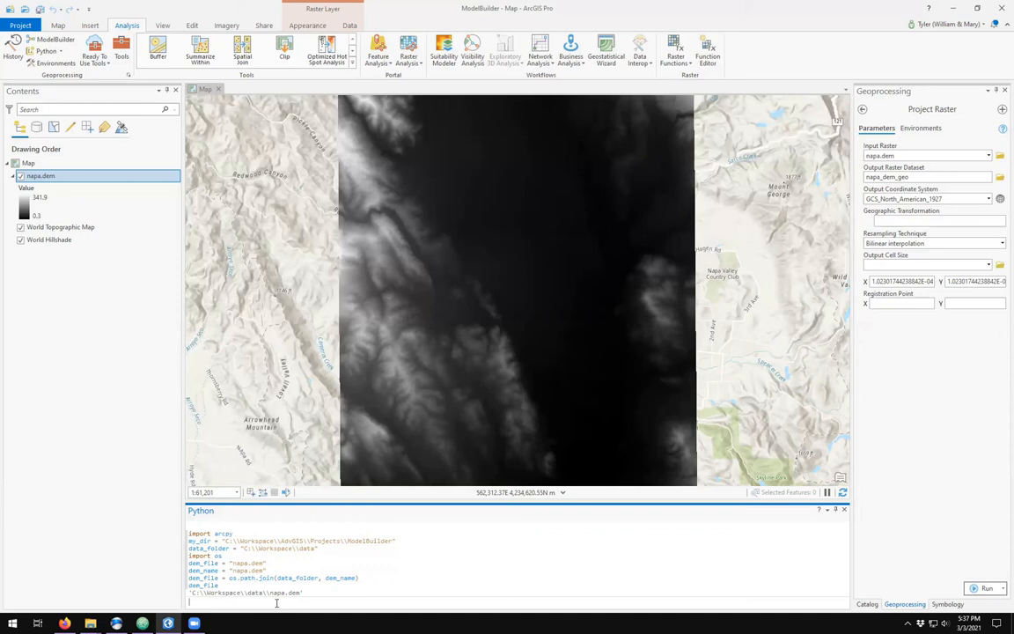
Step: Check os.path.isfile(dem_file), then try arcpy.SpatialReference("GCS North American 1927"), which fails
{"action": "type", "text": "os."}
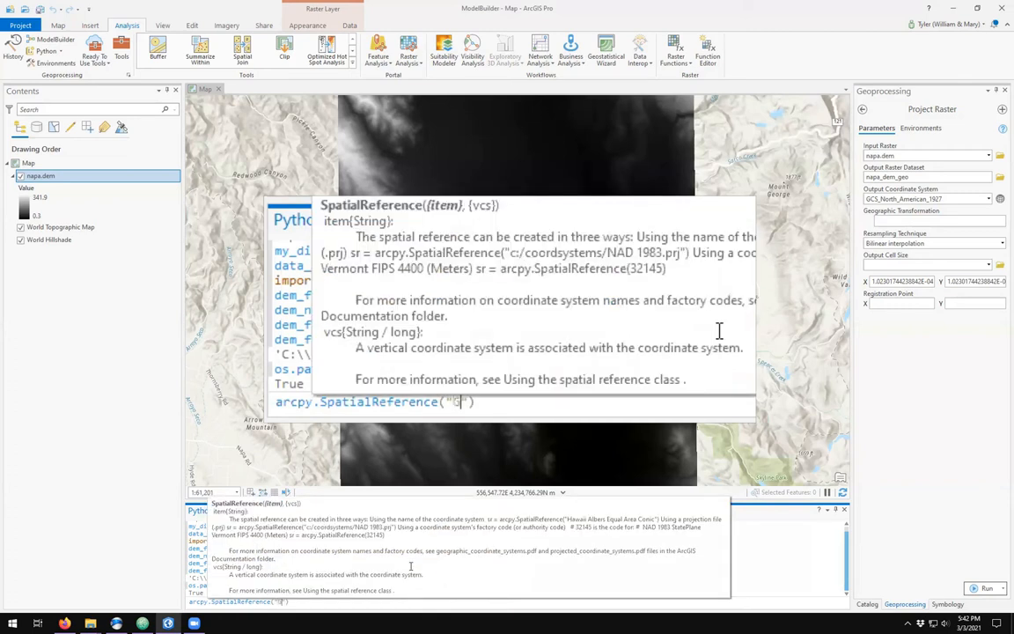
{"action": "type", "text": "CS"}
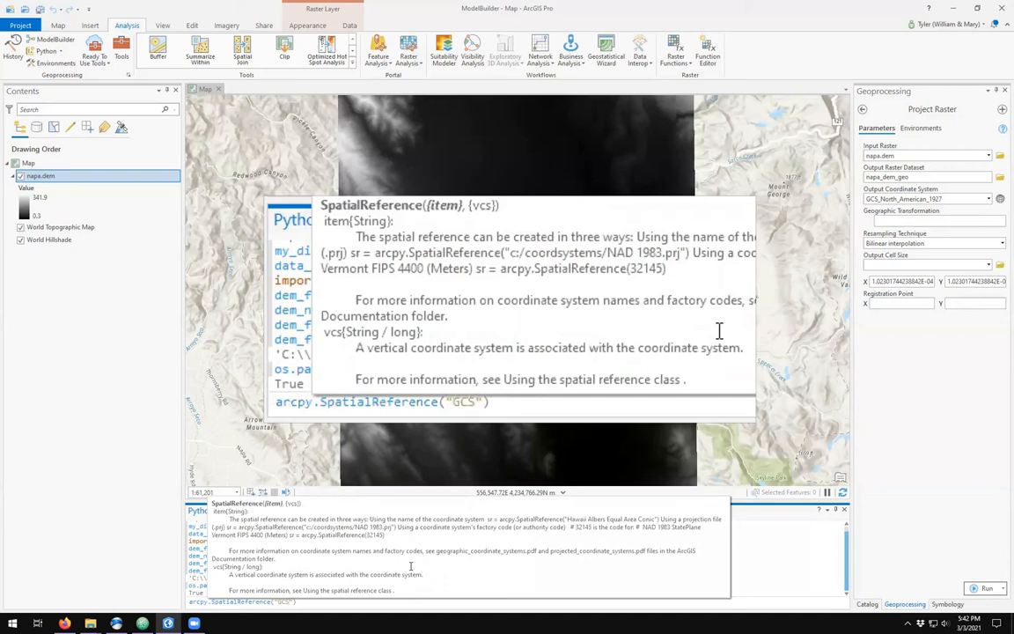
{"action": "type", "text": "North American"}
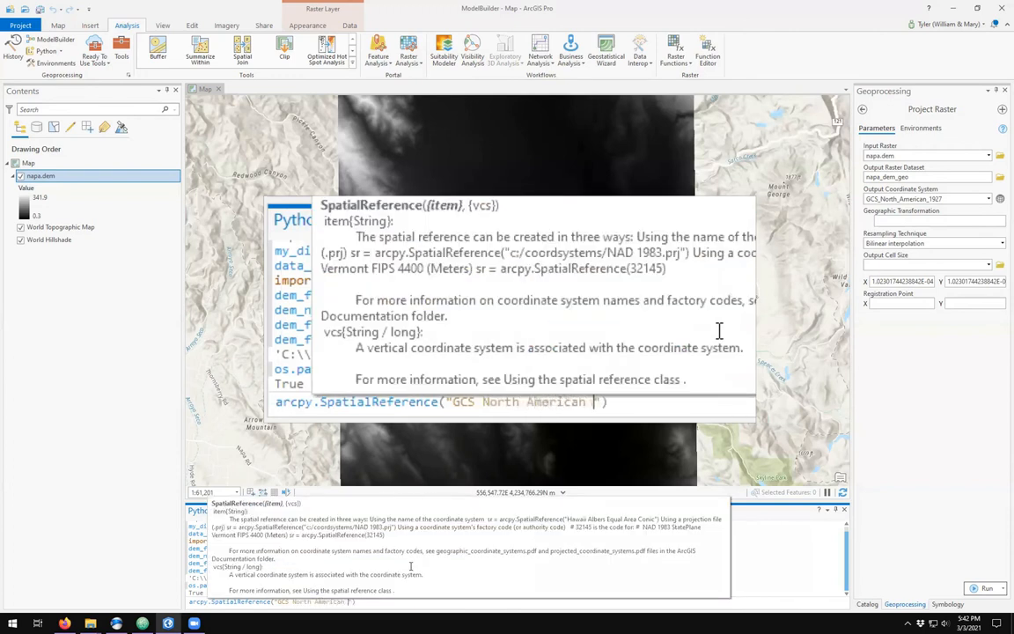
{"action": "type", "text": "1927"}
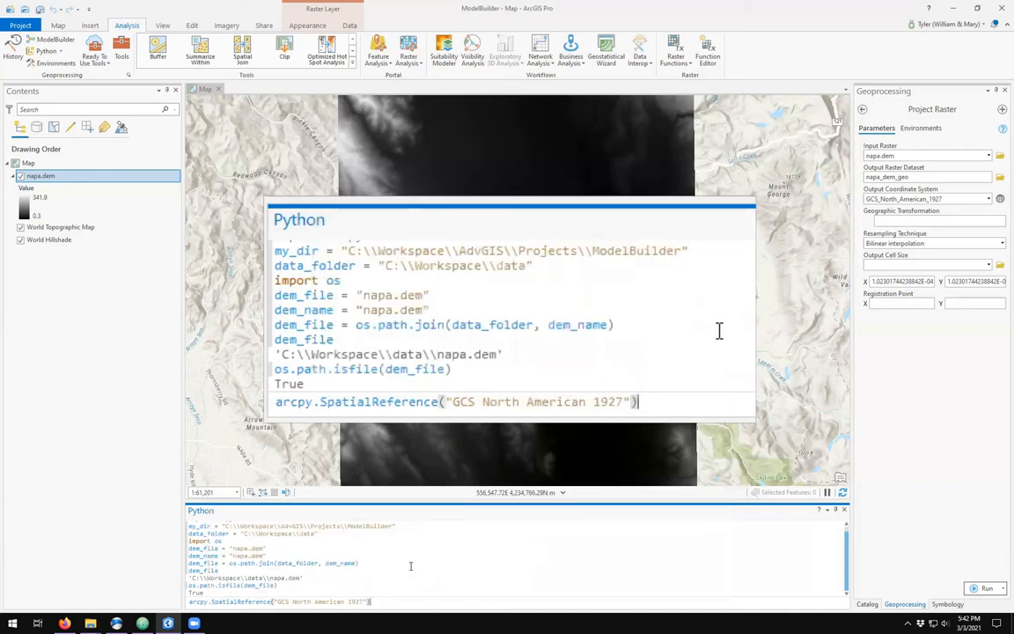
{"action": "key", "text": "Return"}
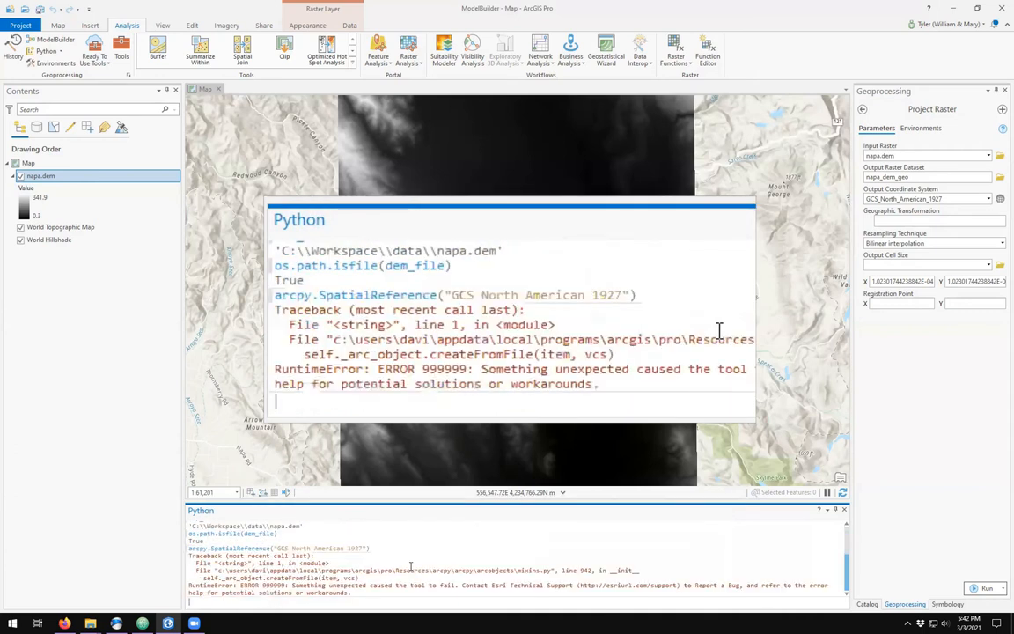
{"action": "type", "text": "arcpy.SpatialReference(\"GCS North American 1927\")"}
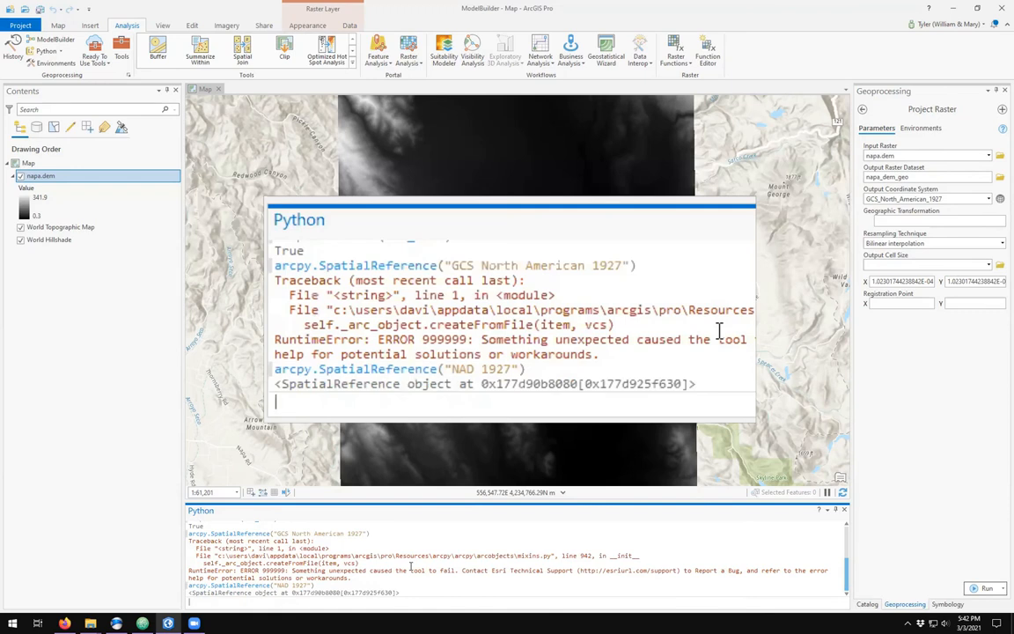
Step: Create the spatial reference with arcpy.SpatialReference("NAD 1927") instead
{"action": "type", "text": "arcpy.SpatialReference(\"NAD 1927\")"}
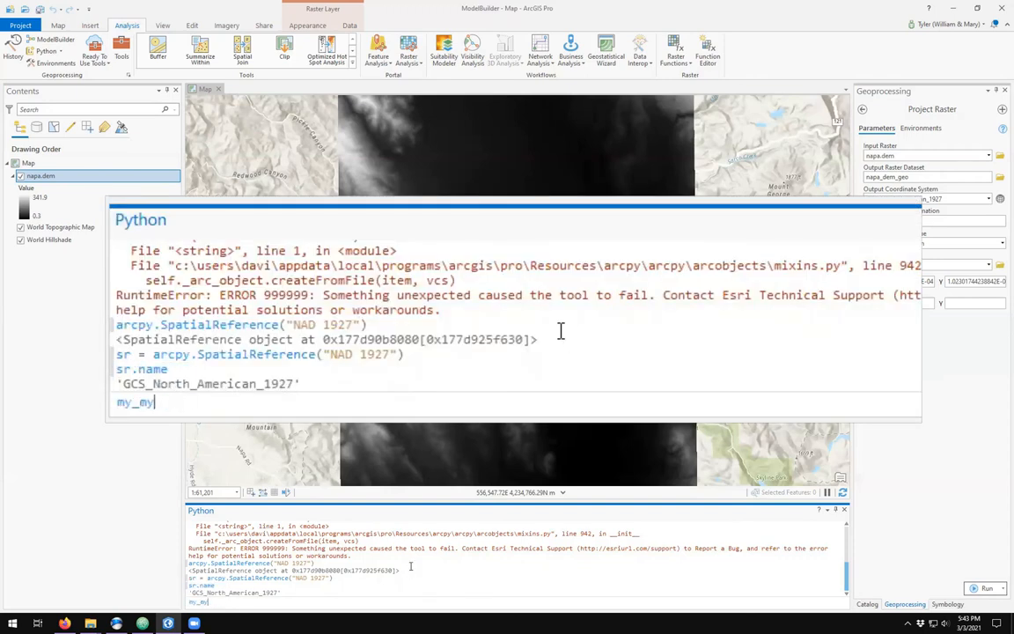
Step: Echo my_dir and set out_name = "nape_dem_geo"
{"action": "type", "text": "di"}
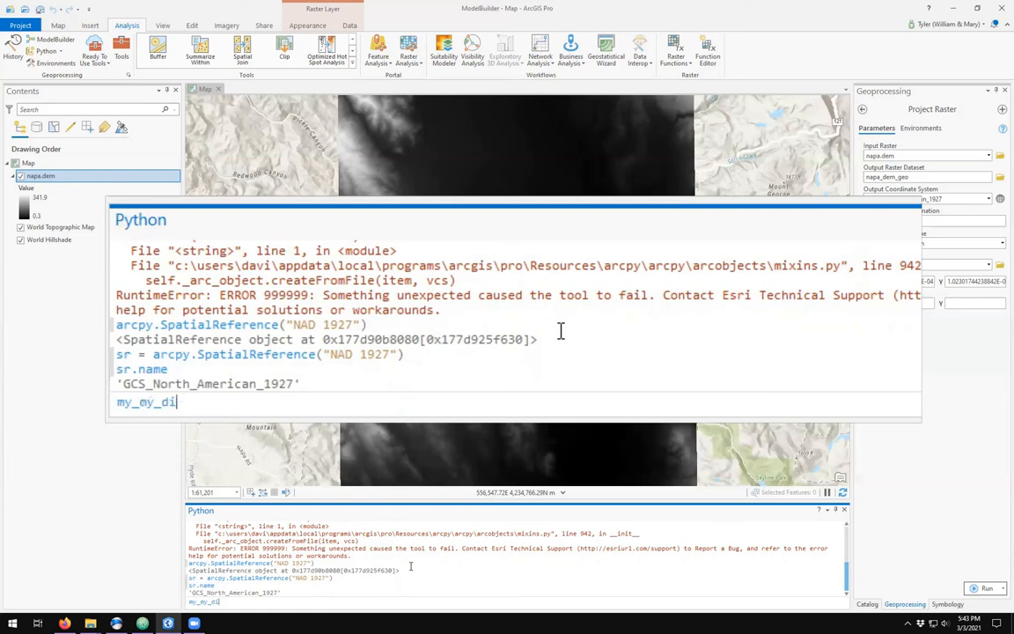
{"action": "type", "text": "r"}
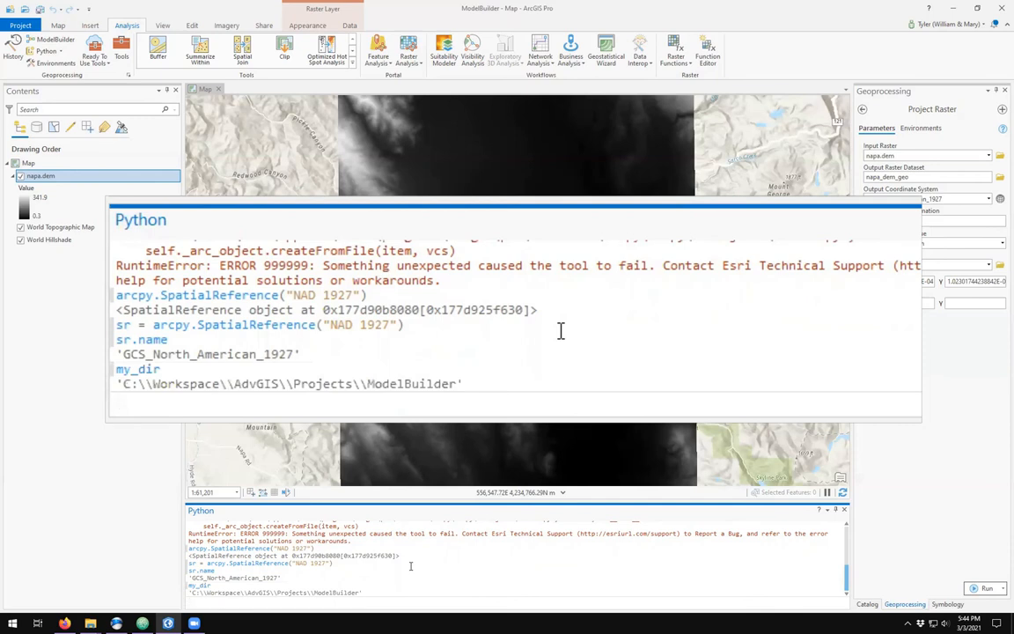
{"action": "type", "text": "out_name"}
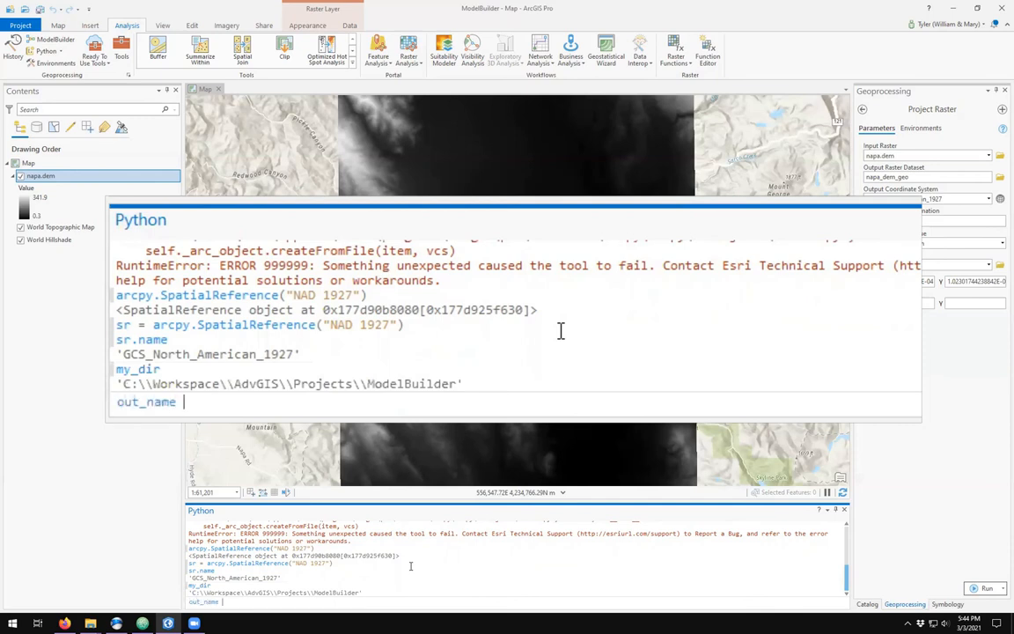
{"action": "type", "text": "= \"\""}
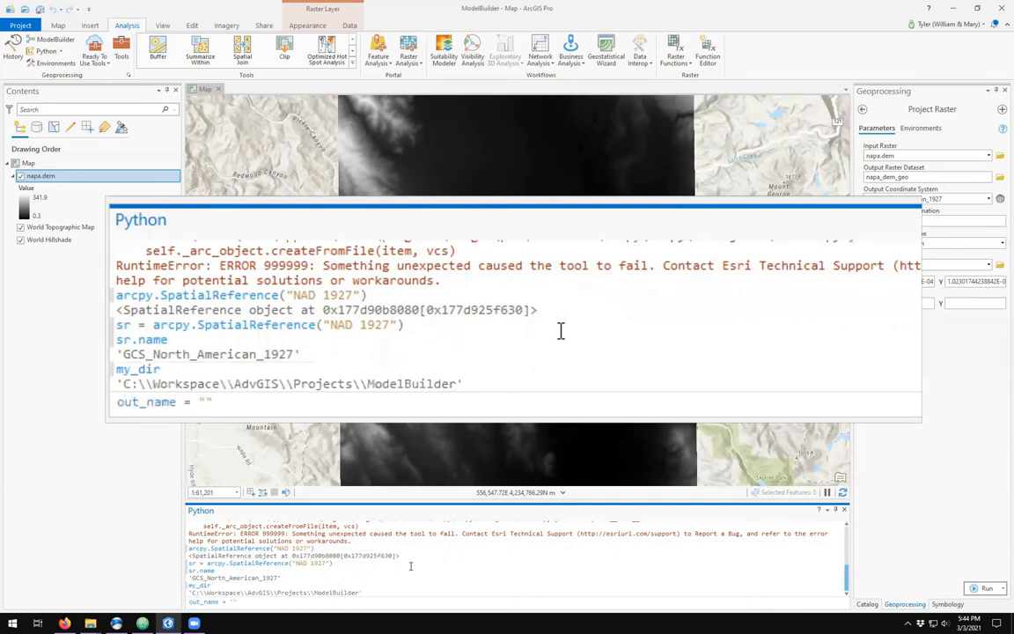
{"action": "type", "text": "pap"}
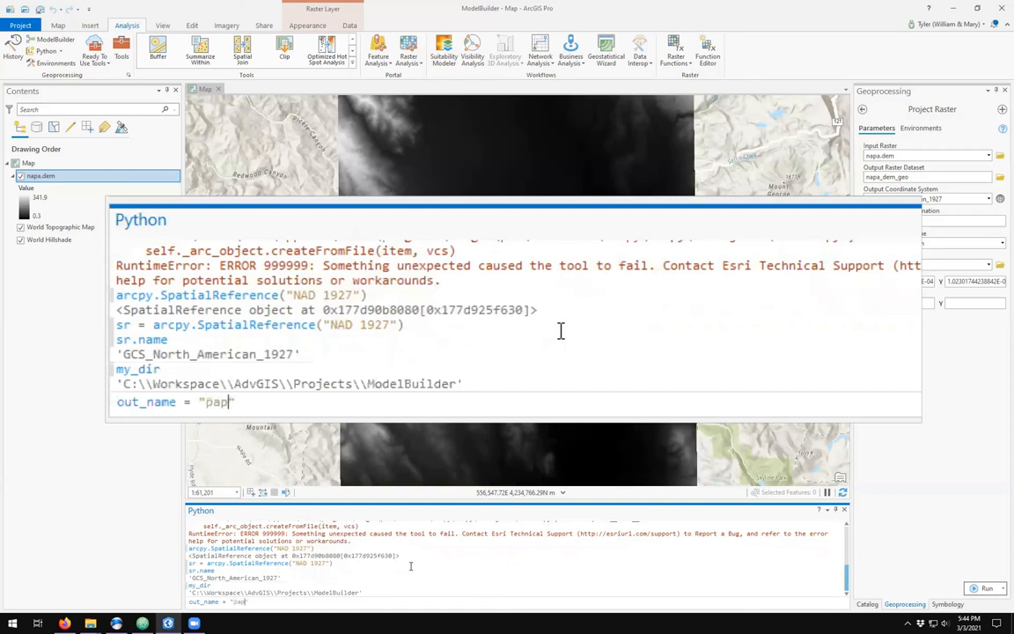
{"action": "type", "text": "nape_dem"}
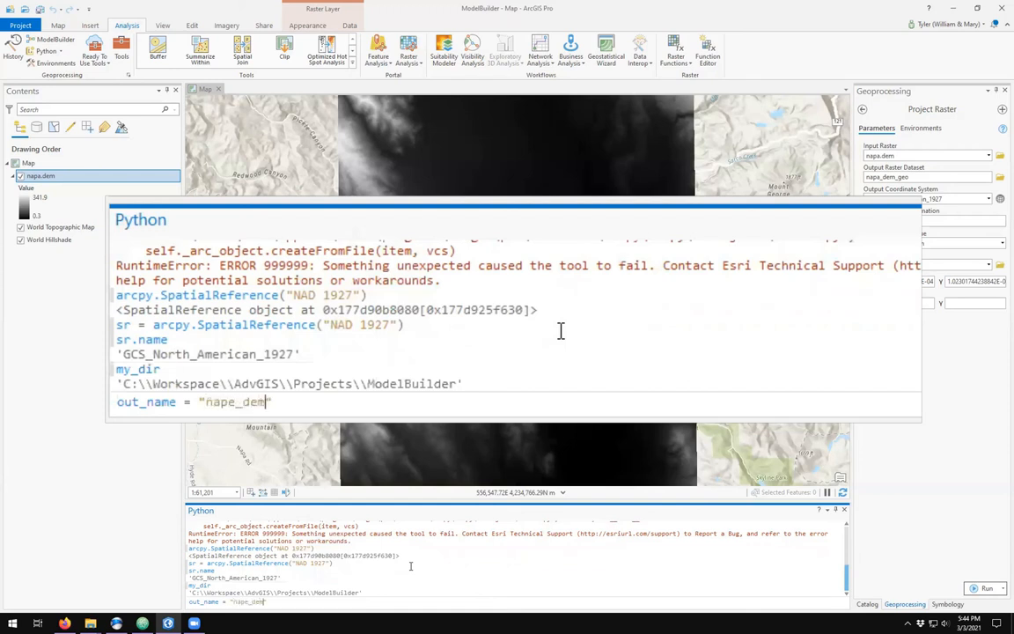
{"action": "type", "text": "_geo"}
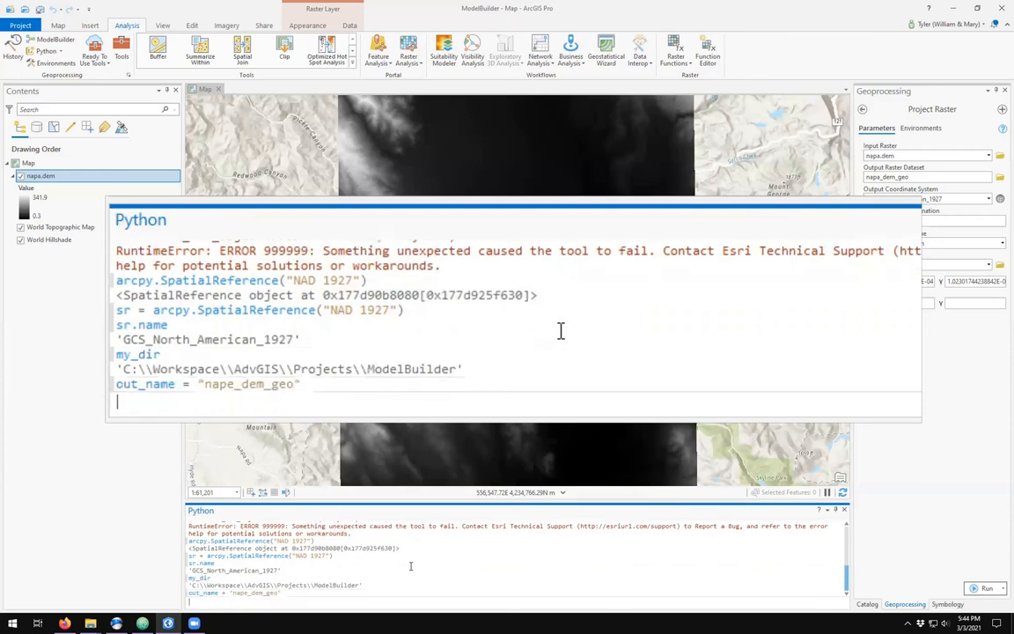
Step: Set out_file = os.path.join(my_dir, out_name) and print out_file
{"action": "type", "text": "out_fi"}
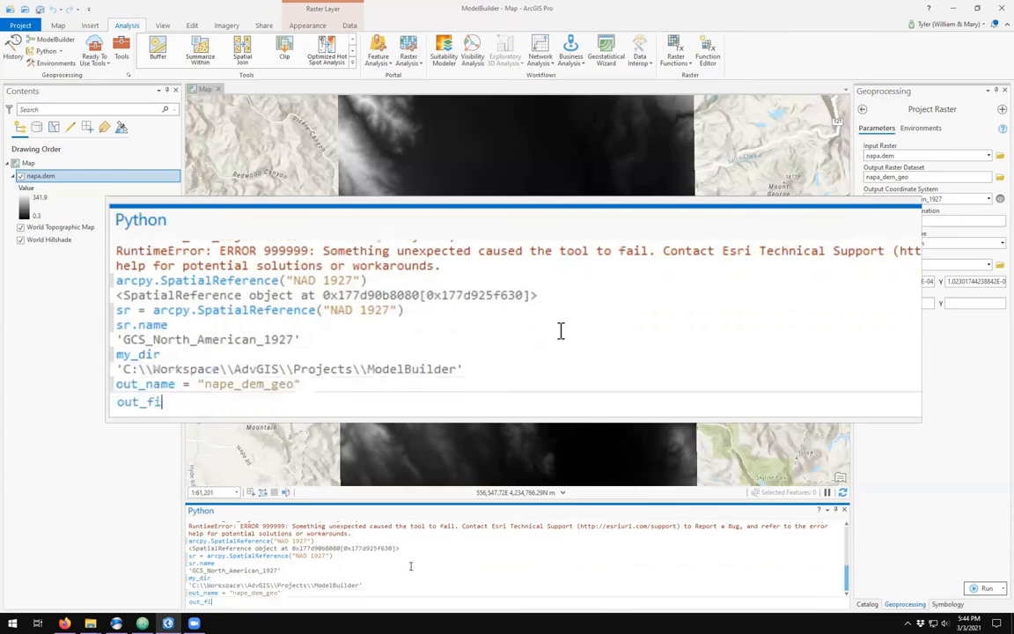
{"action": "type", "text": "le = os.path"}
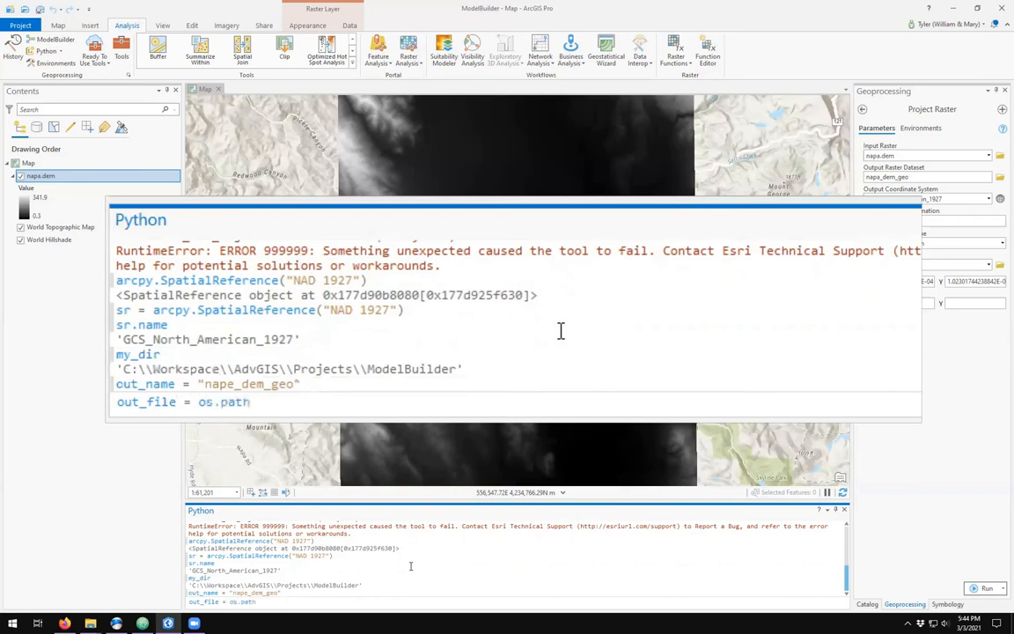
{"action": "type", "text": ".join()"}
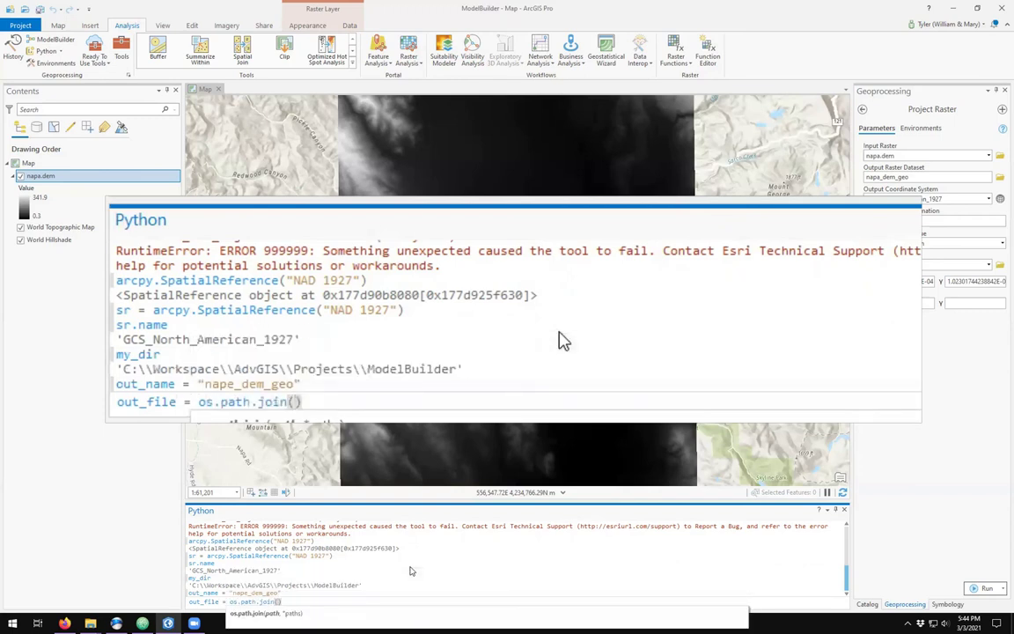
{"action": "type", "text": "my_d"}
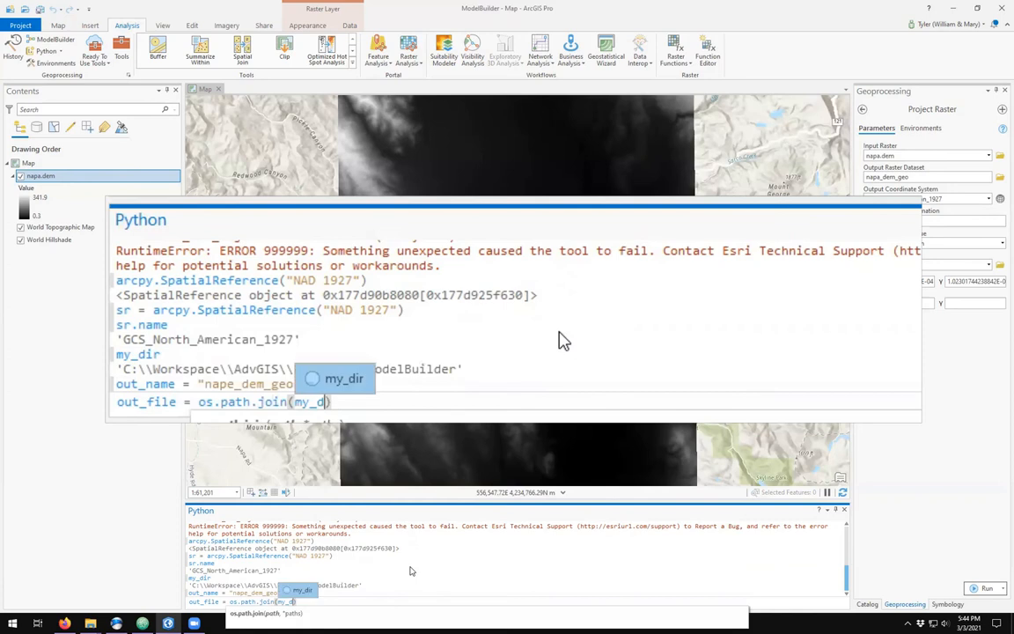
{"action": "type", "text": ", ou"}
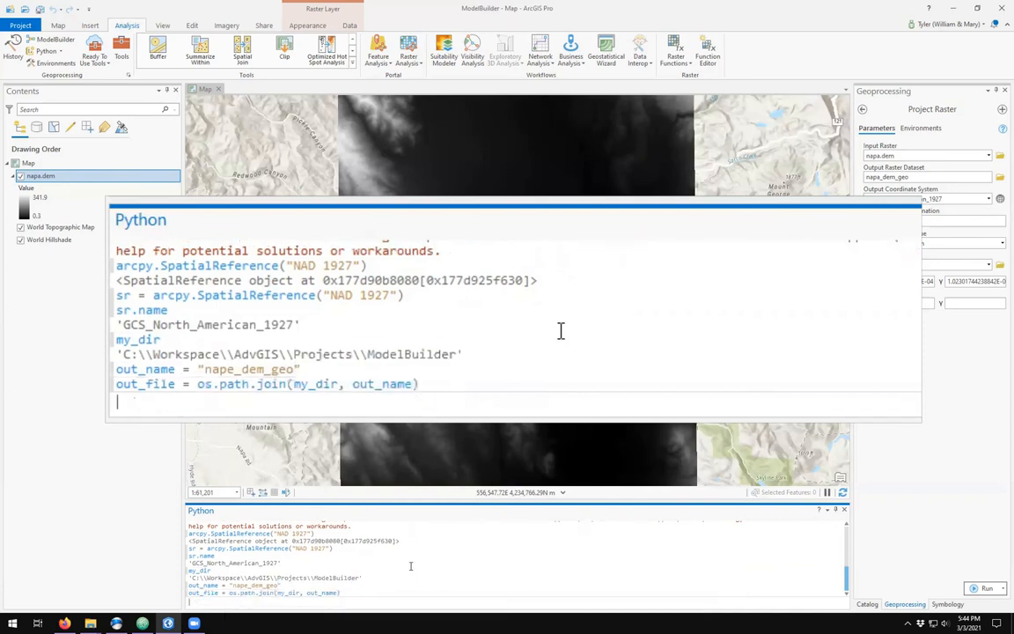
{"action": "type", "text": "out_file"}
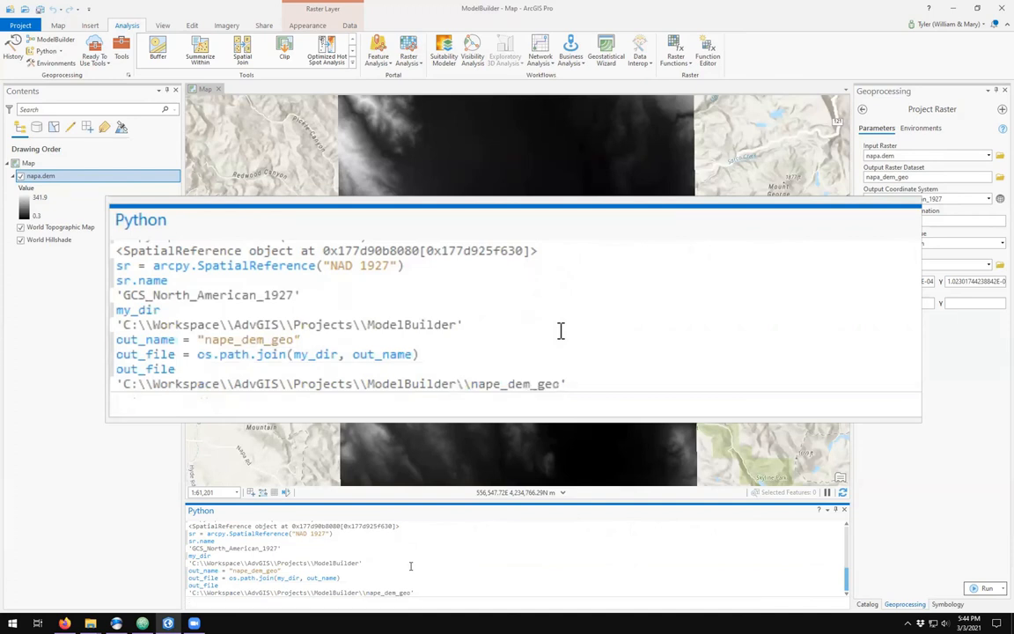
Step: Start an arcpy.management.ProjectRaster call in the Python window via autocomplete
{"action": "type", "text": "arcp"}
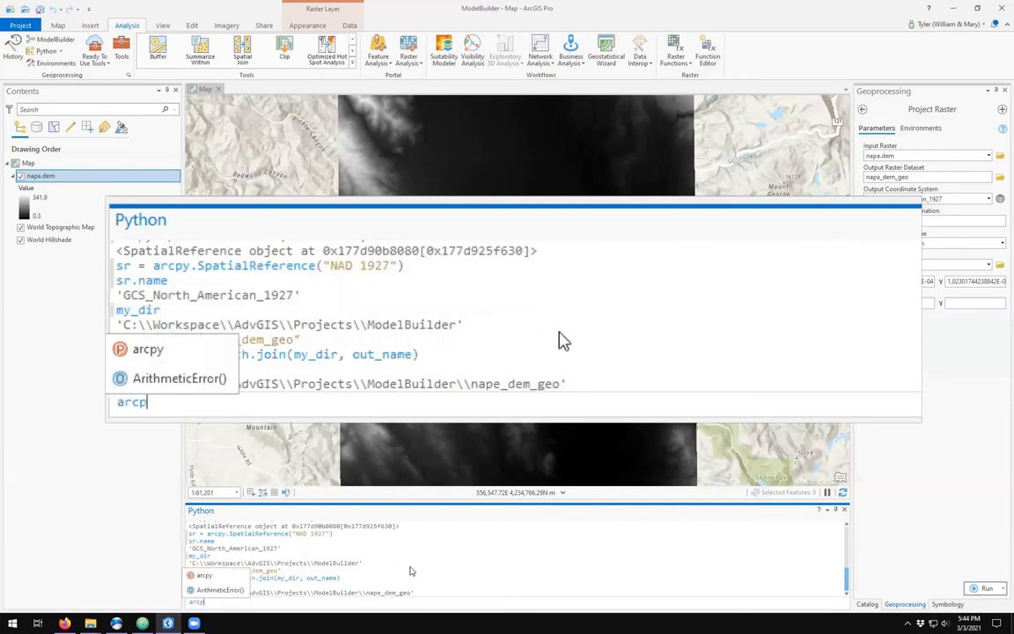
{"action": "type", "text": "."}
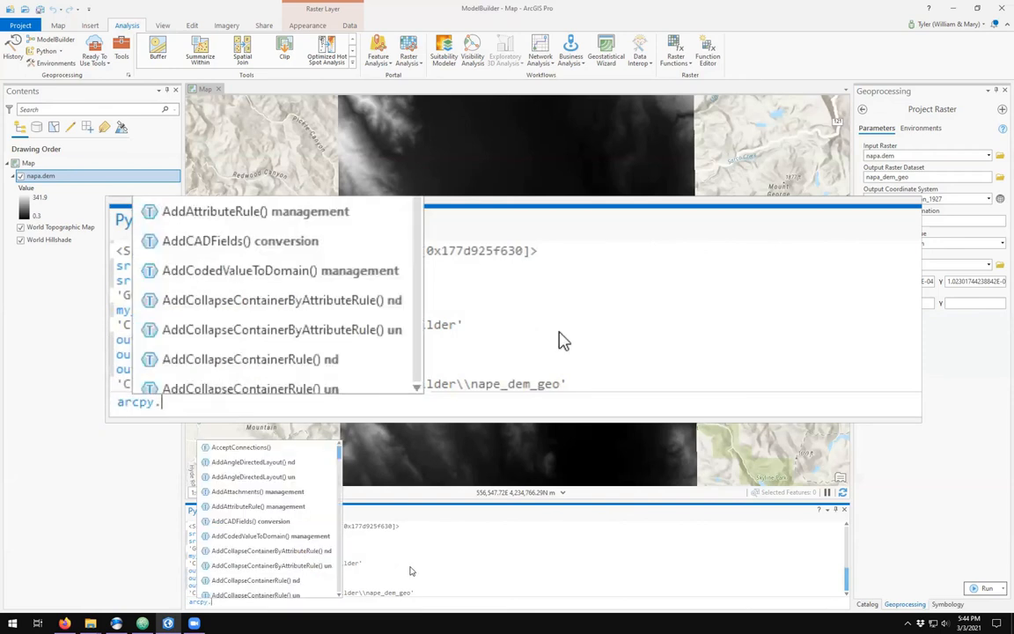
{"action": "type", "text": "Po"}
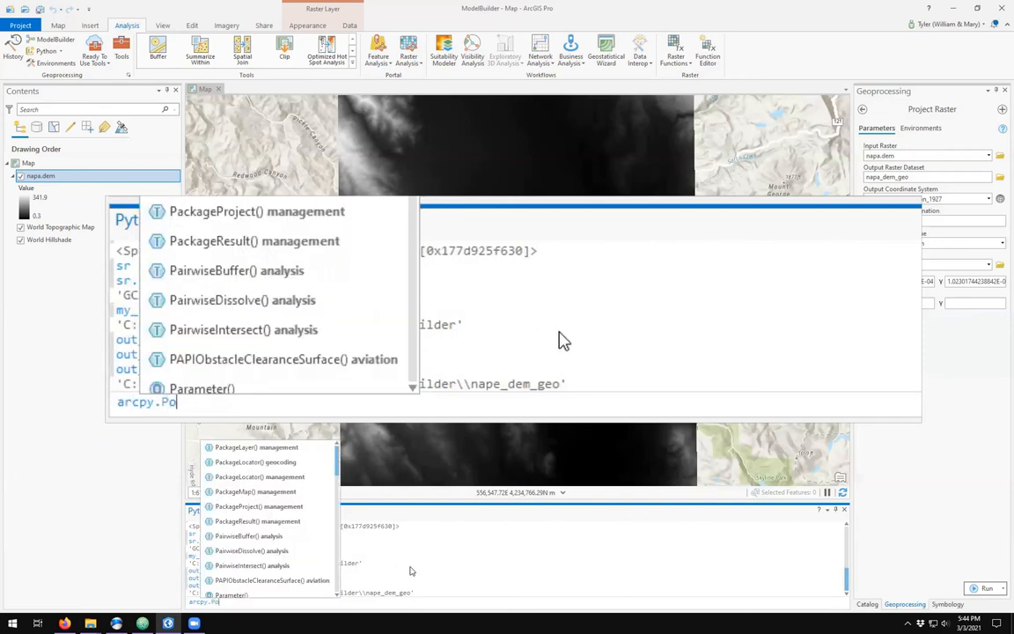
{"action": "type", "text": "rj"}
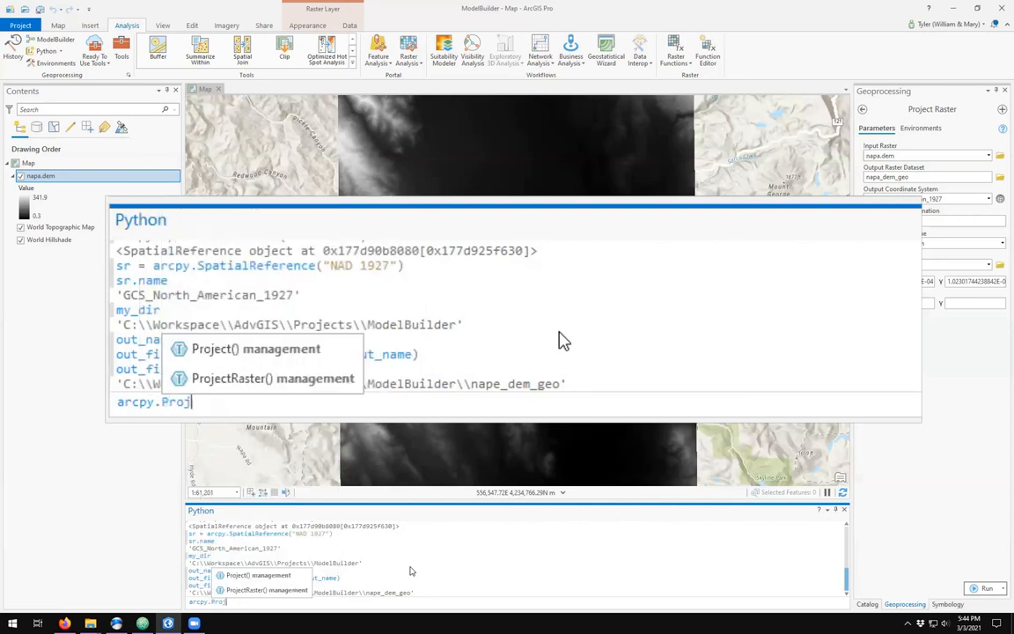
{"action": "left_click", "coordinate": [273, 377]}
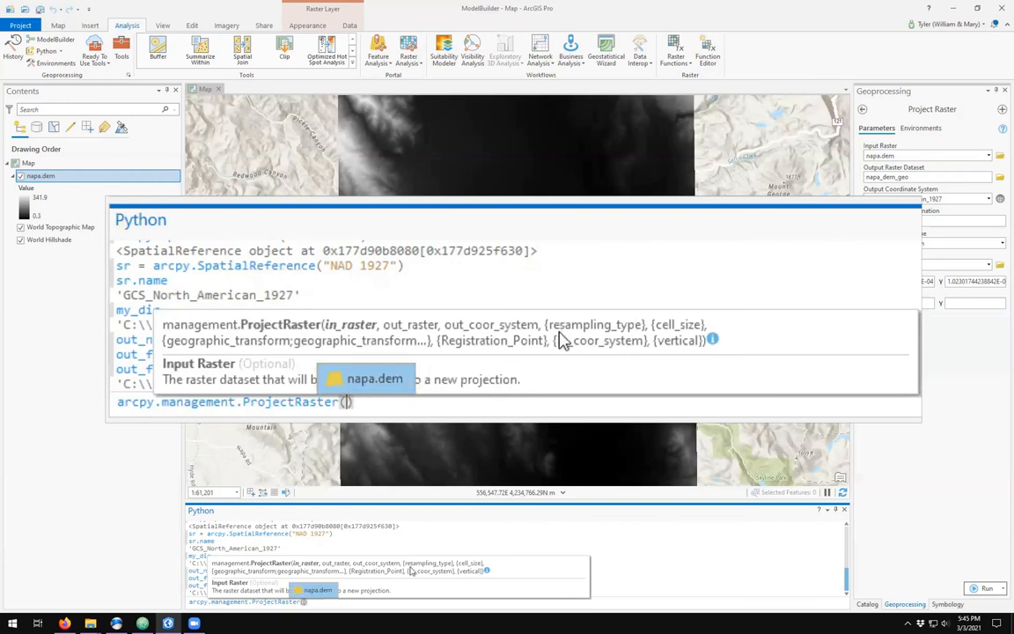
Step: Pass dem_file, out_file, sr and BILINEAR resampling, then run it to create nape_dem_geo
{"action": "type", "text": "dem"}
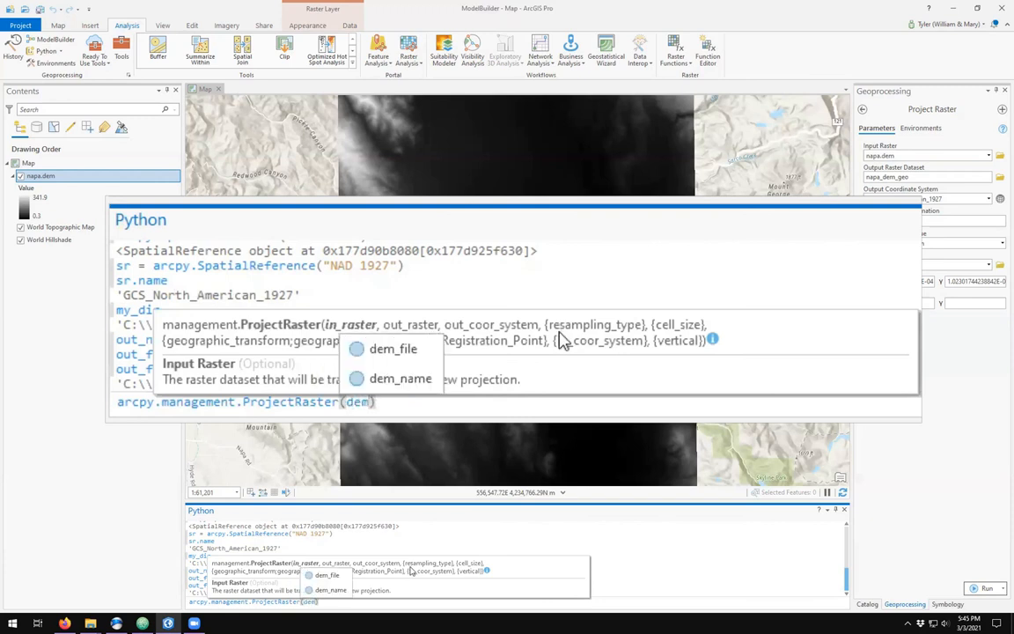
{"action": "left_click", "coordinate": [393, 348]}
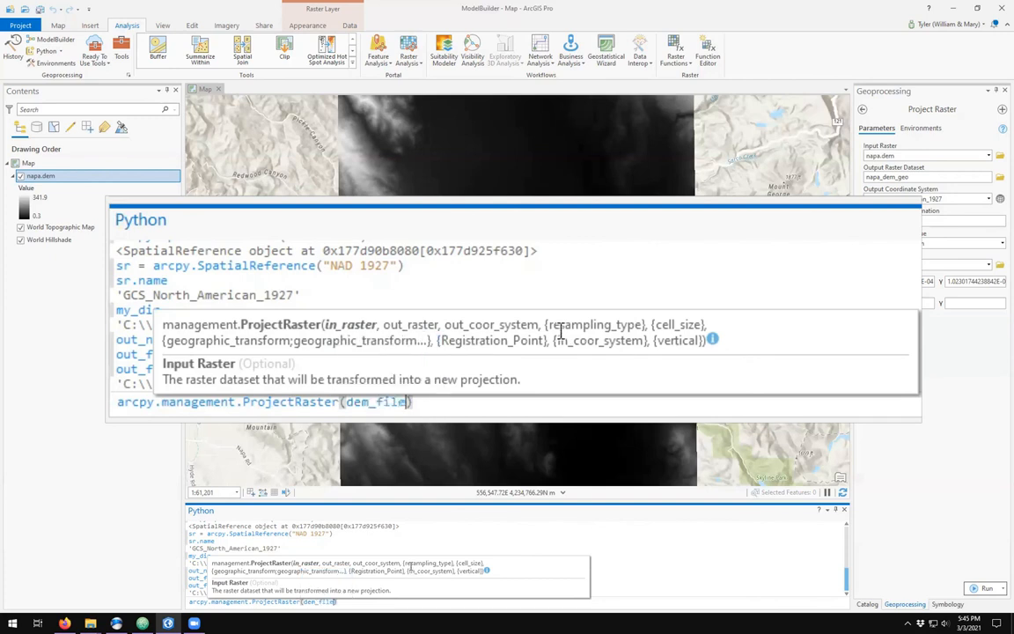
{"action": "type", "text": ","}
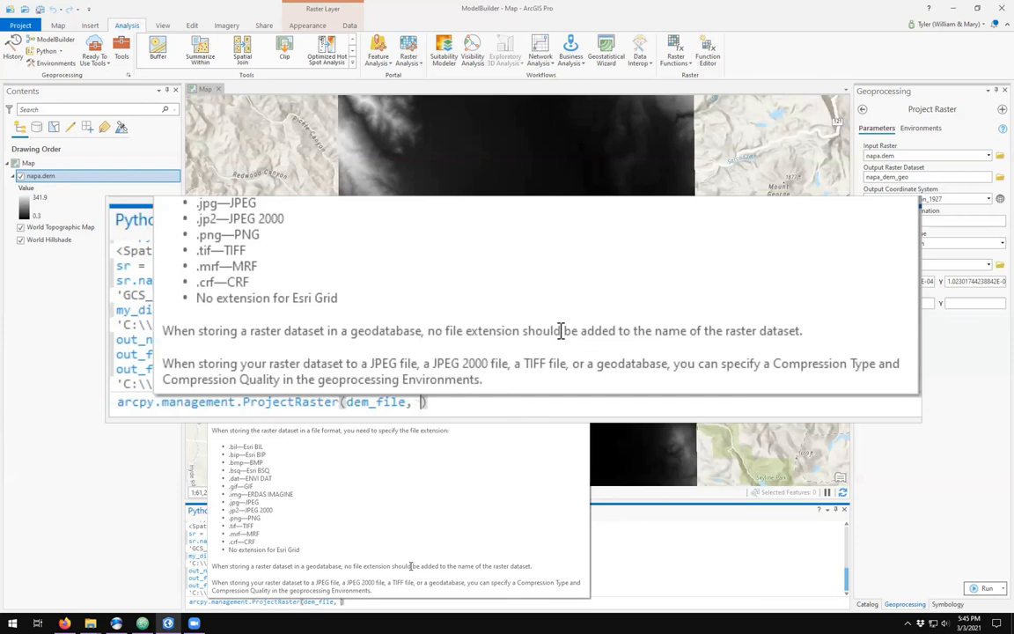
{"action": "type", "text": "out_"}
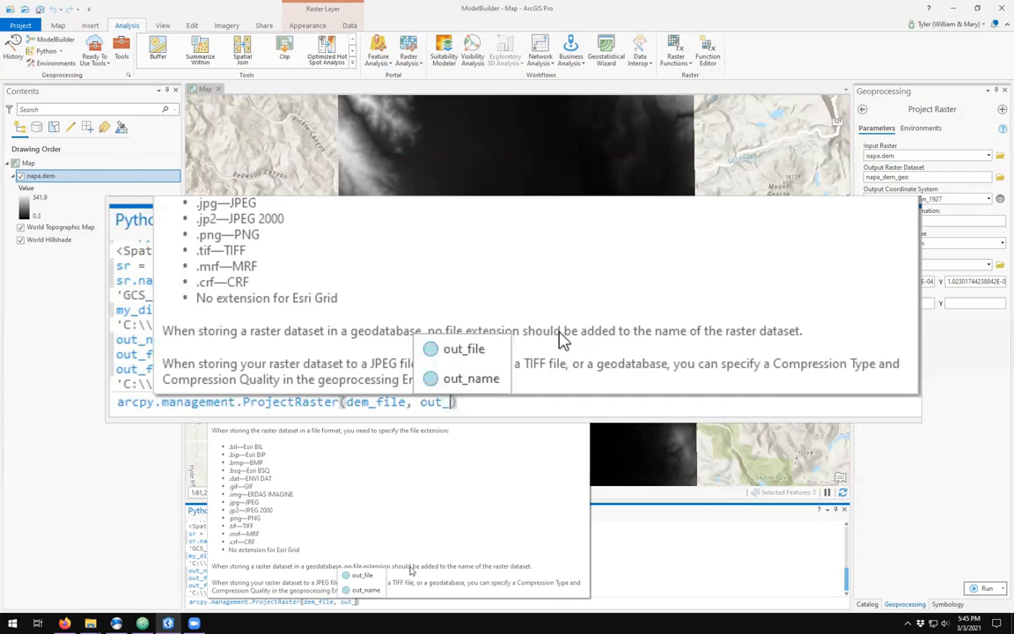
{"action": "left_click", "coordinate": [465, 349]}
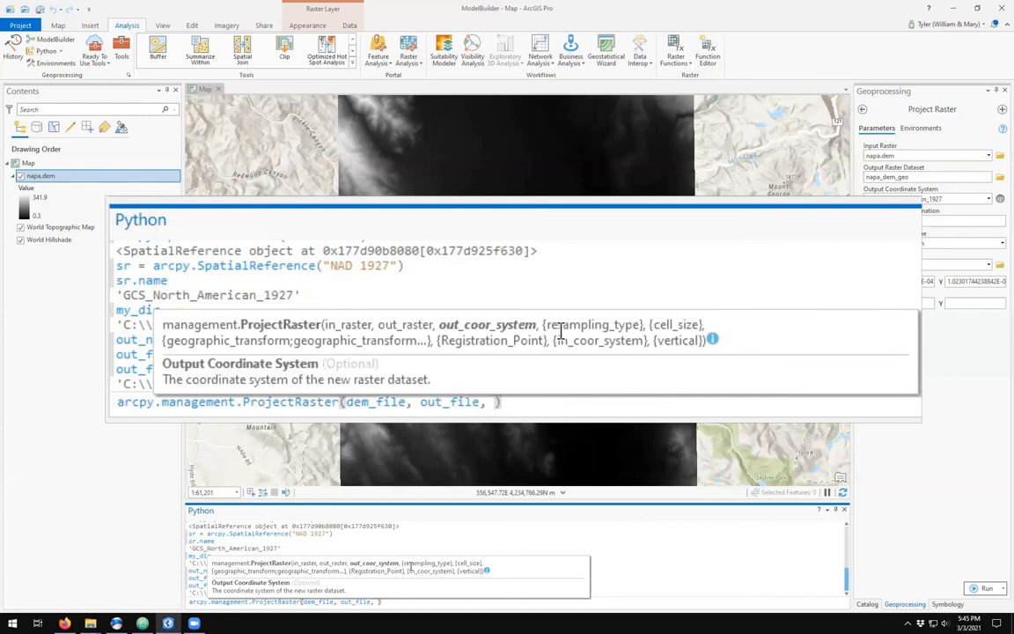
{"action": "type", "text": "sr,"}
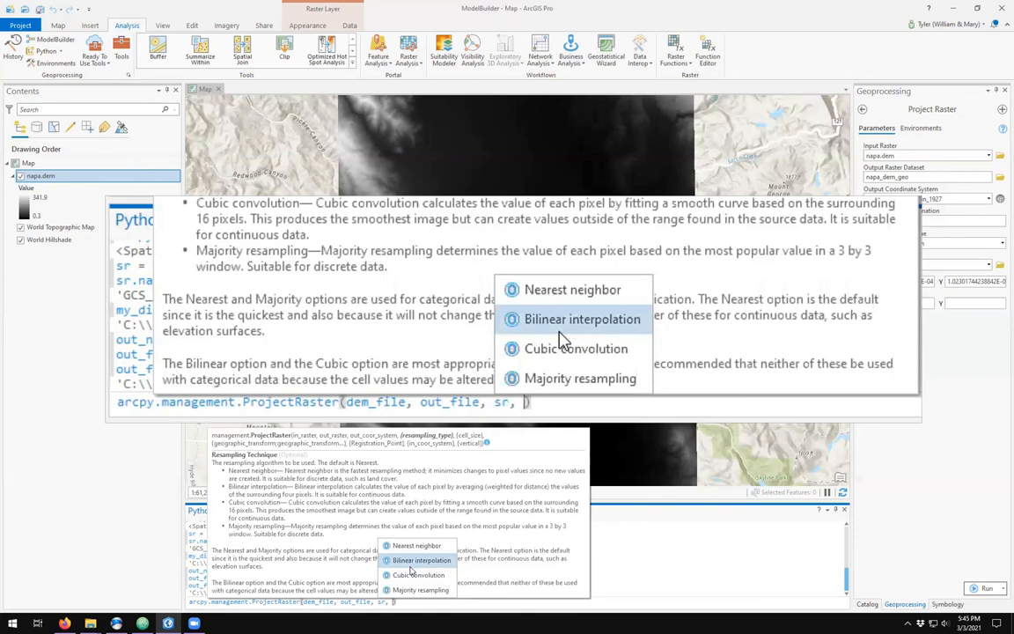
{"action": "mouse_move", "coordinate": [579, 338]}
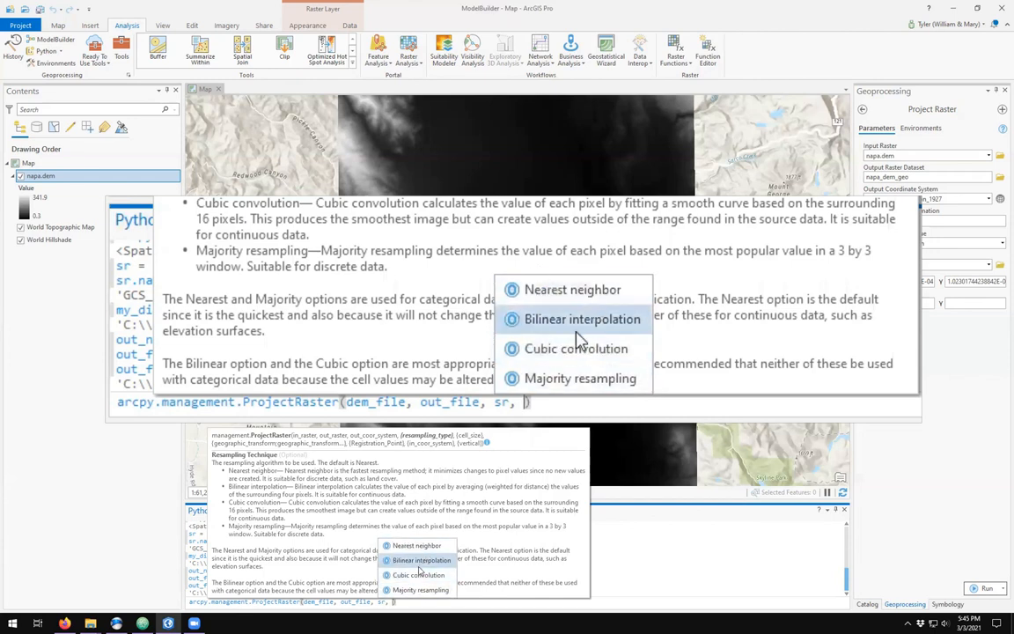
{"action": "mouse_move", "coordinate": [581, 324]}
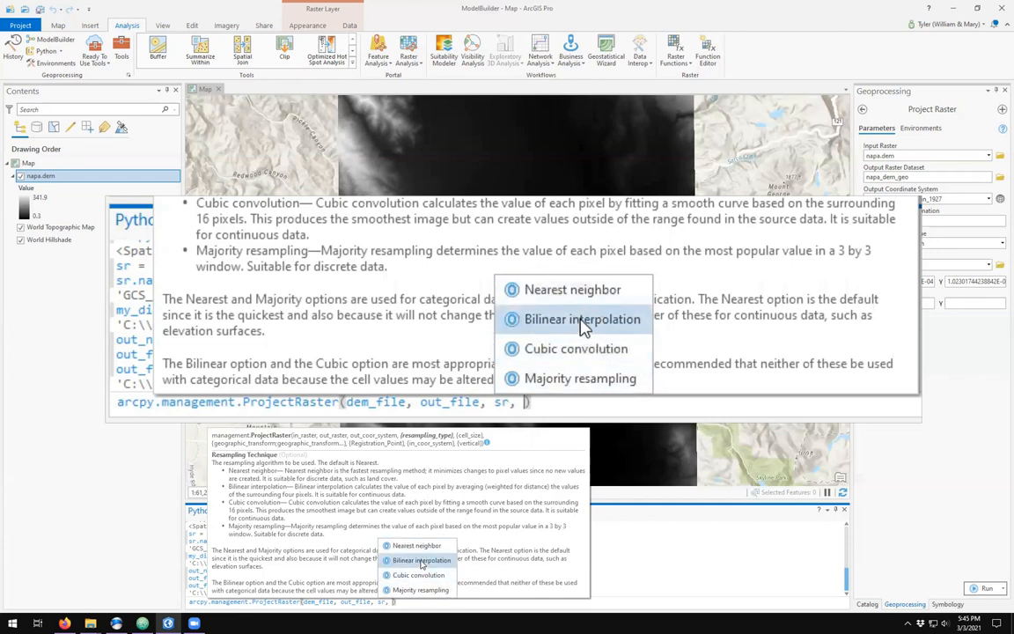
{"action": "left_click", "coordinate": [581, 319]}
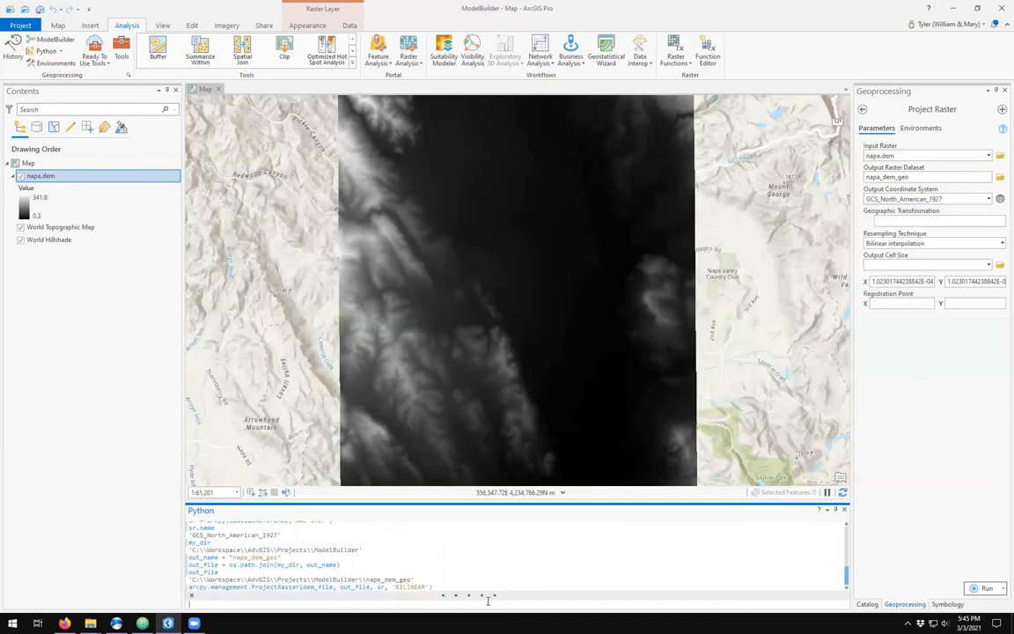
{"action": "left_click", "coordinate": [986, 588]}
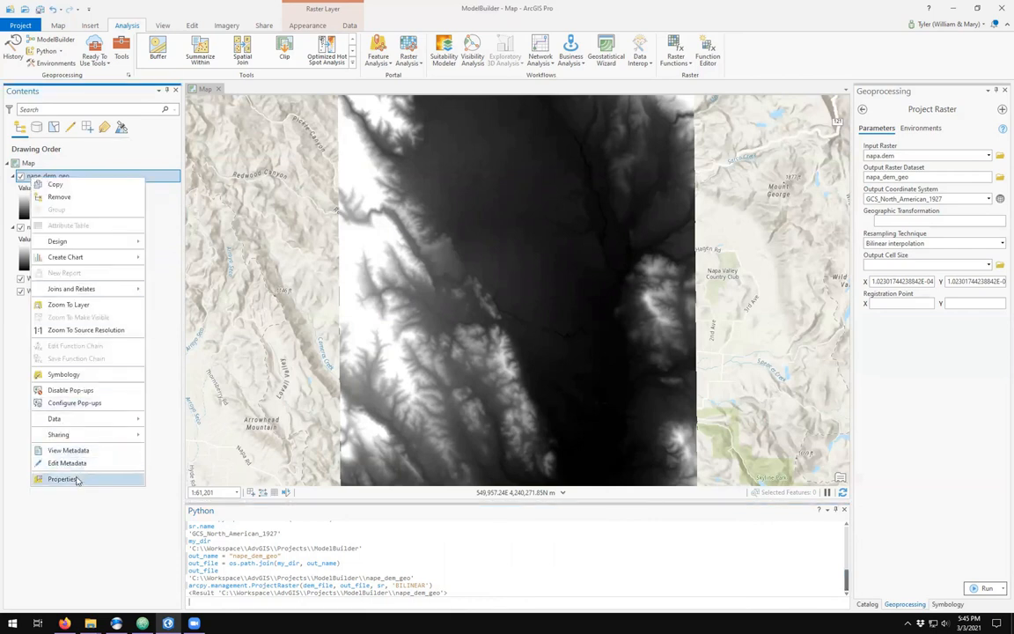
Step: Inspect nape_dem_geo's source properties, showing its NAD 1927 geographic spatial reference
{"action": "left_click", "coordinate": [63, 479]}
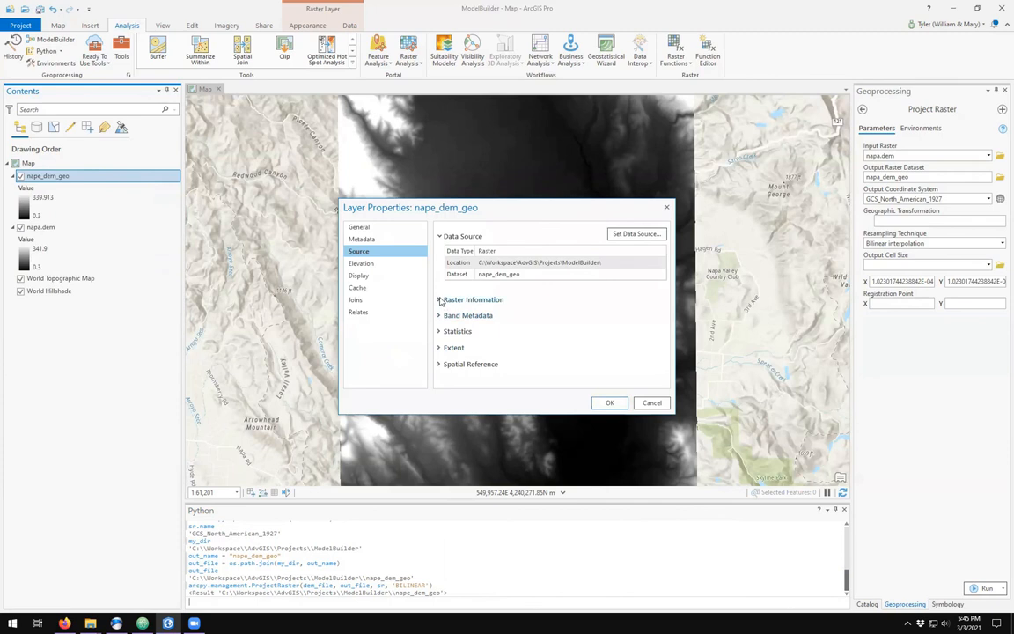
{"action": "left_click", "coordinate": [440, 299]}
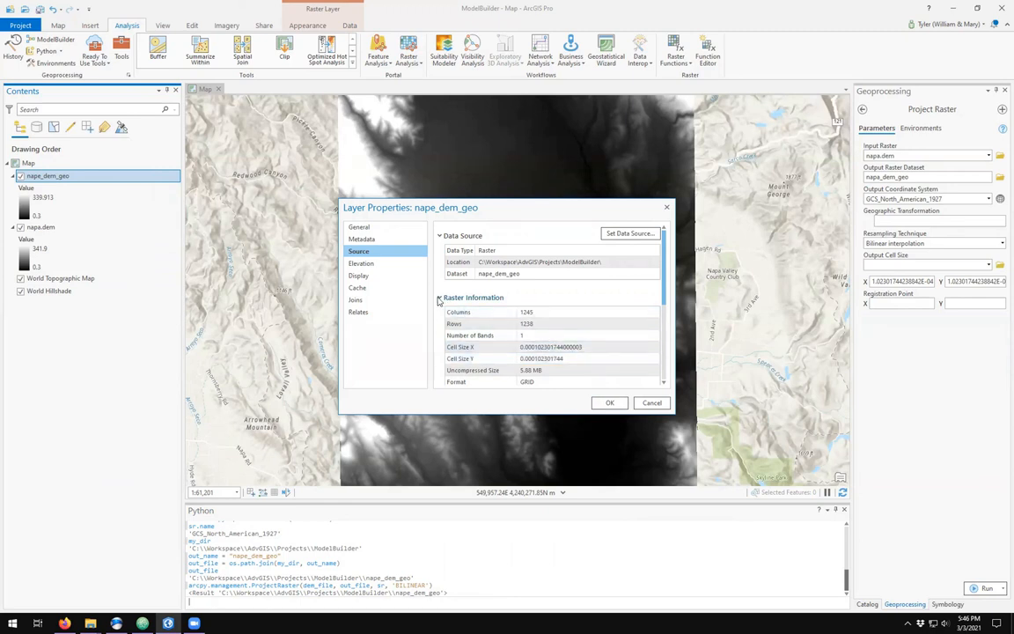
{"action": "left_click", "coordinate": [440, 300]}
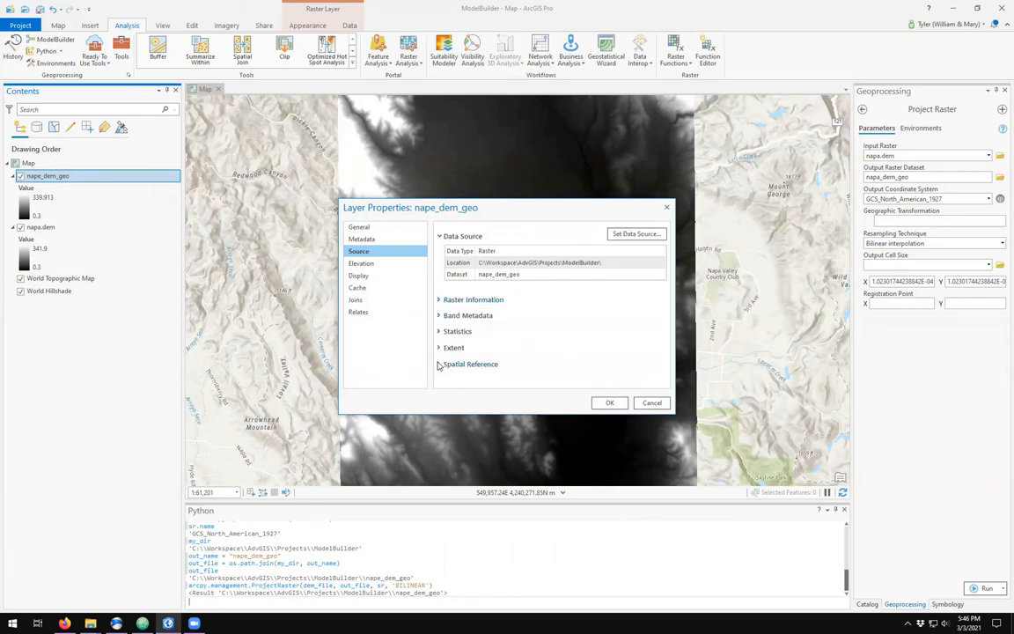
{"action": "left_click", "coordinate": [471, 363]}
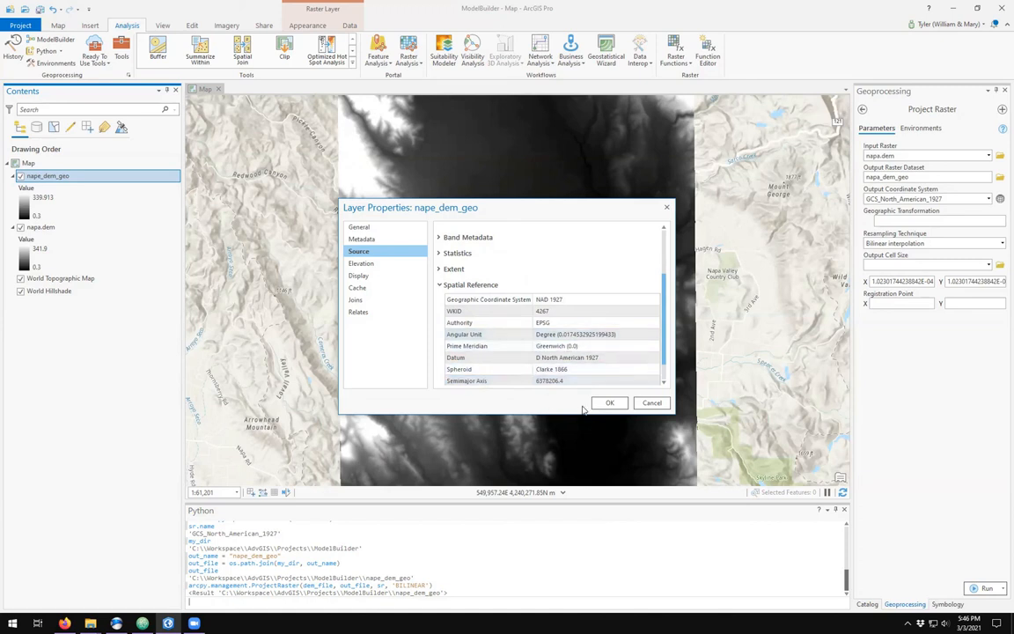
{"action": "mouse_move", "coordinate": [610, 401]}
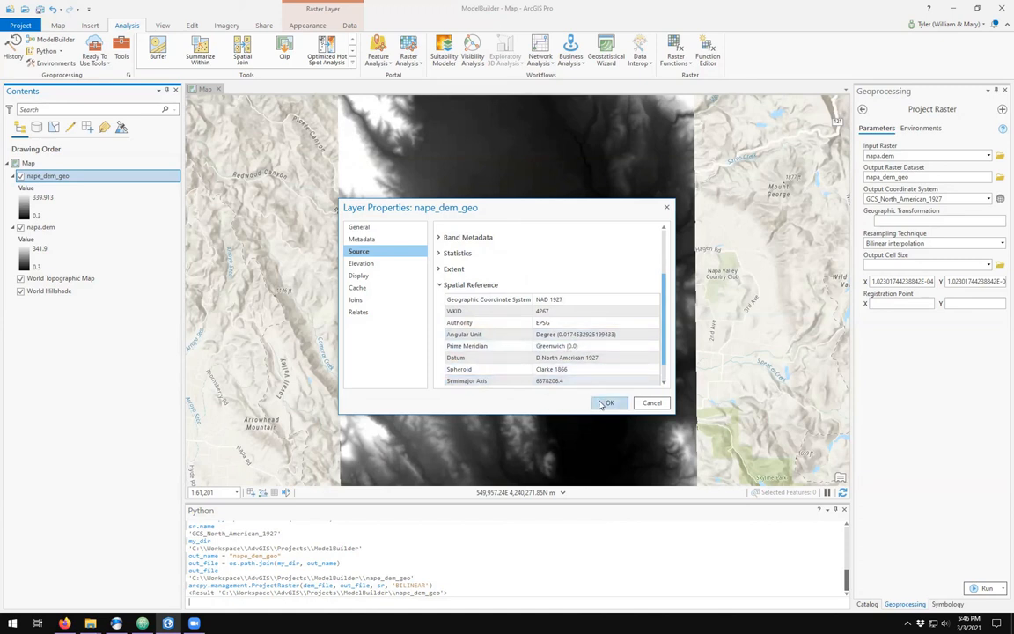